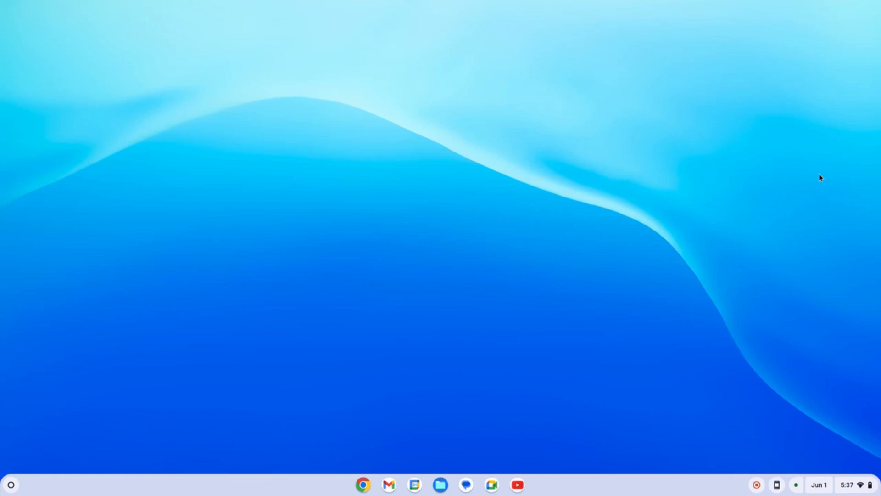
pyautogui.moveTo(687, 208)
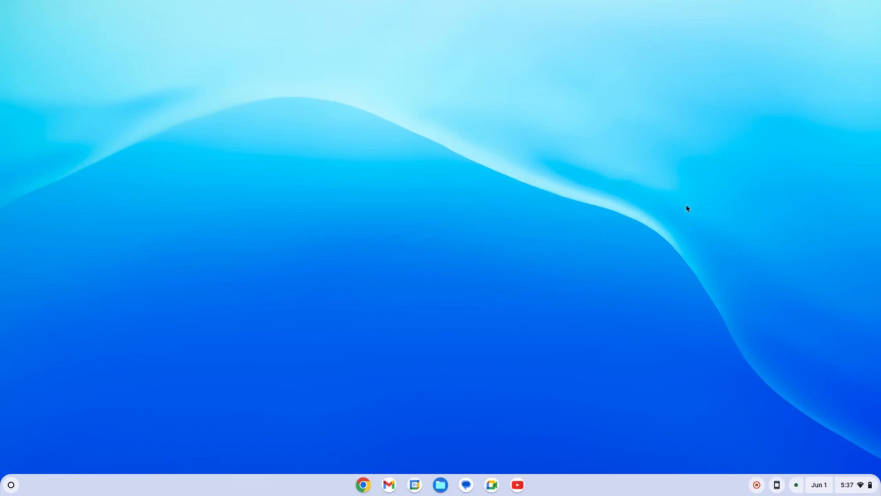
pyautogui.moveTo(29, 454)
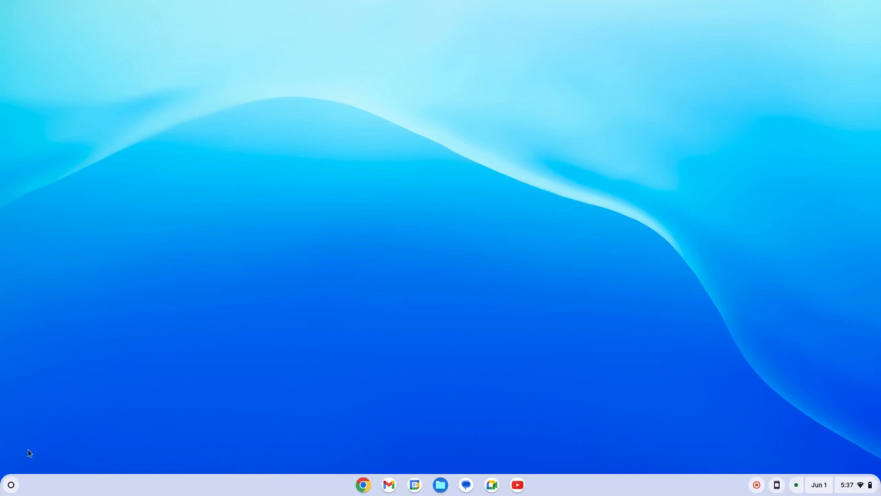
pyautogui.moveTo(35, 476)
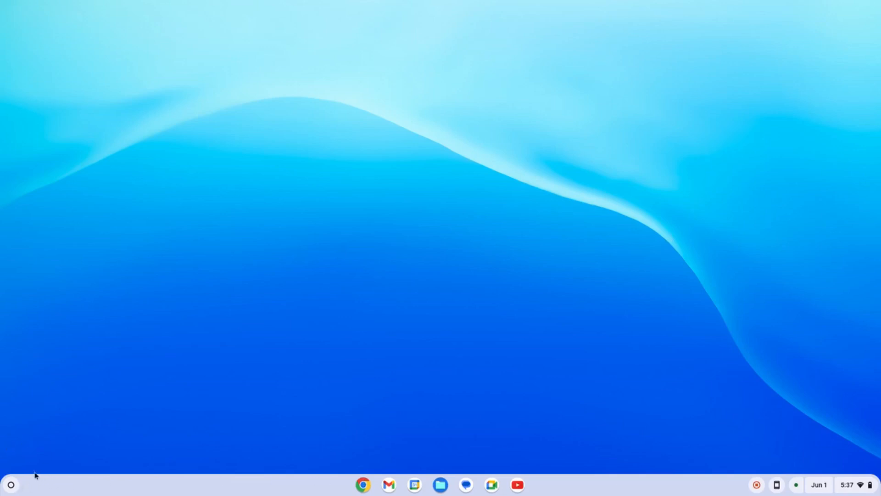
pyautogui.moveTo(178, 377)
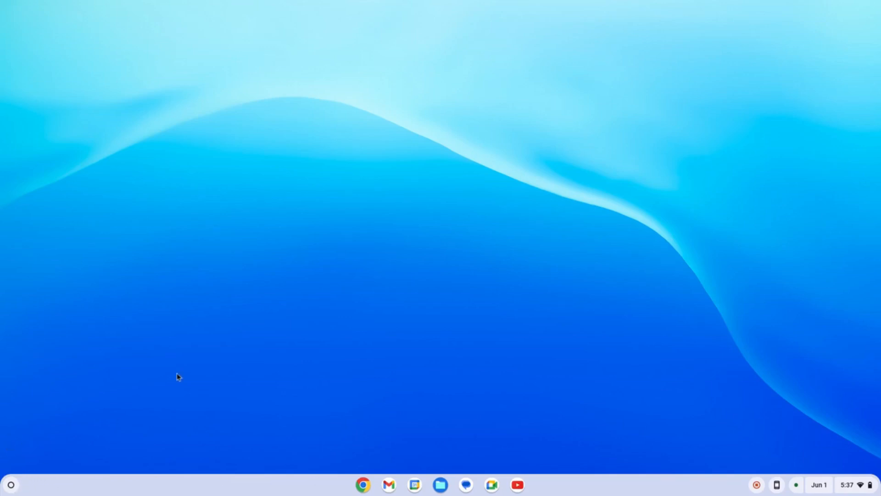
# Open Quick Settings from the bottom-right status area to see Wi‑Fi, Bluetooth, volume, brightness and battery
pyautogui.click(10, 484)
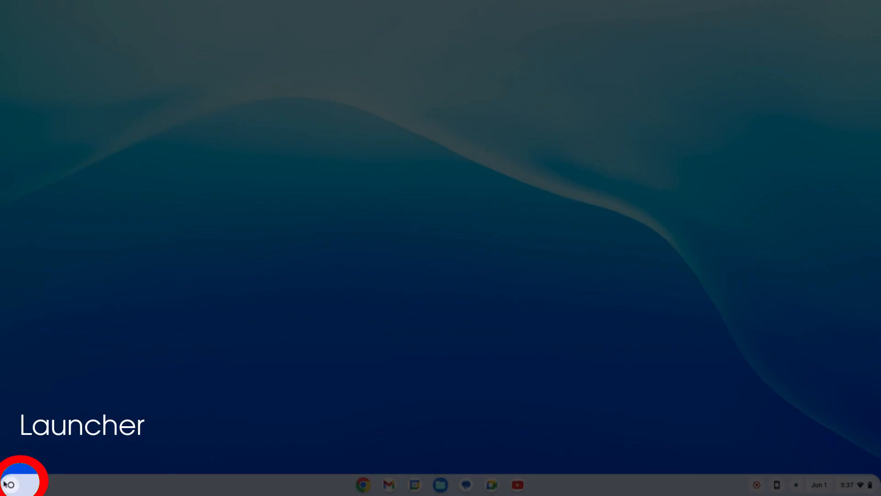
pyautogui.moveTo(10, 485)
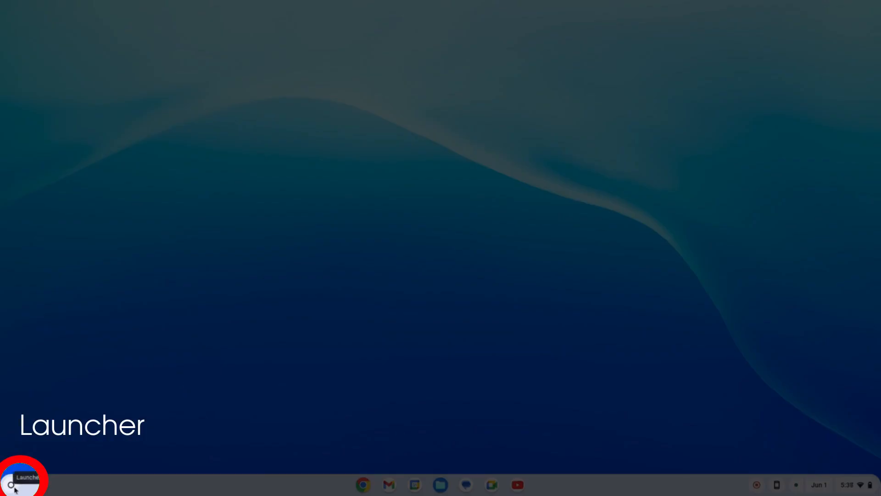
pyautogui.click(11, 485)
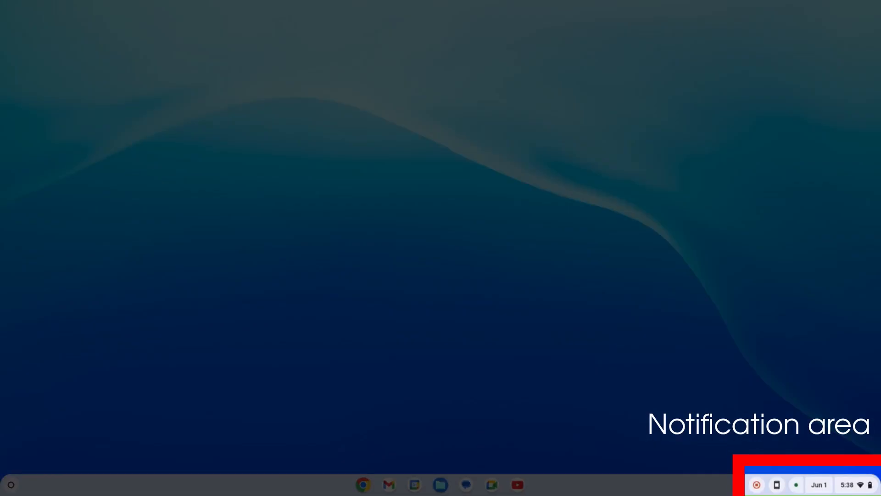
pyautogui.moveTo(757, 485)
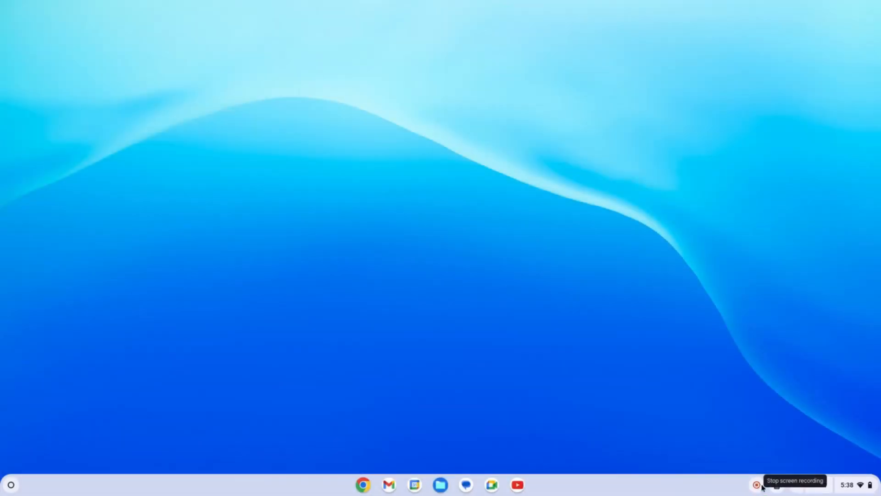
pyautogui.moveTo(776, 485)
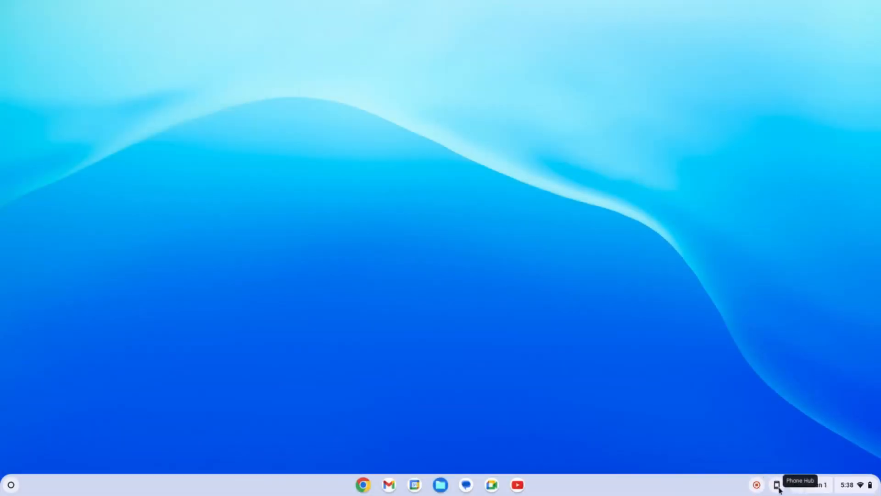
pyautogui.moveTo(795, 484)
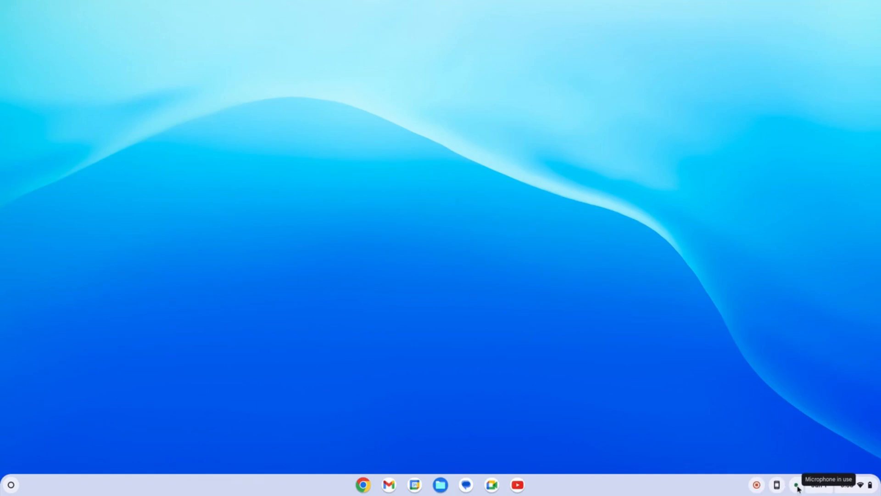
pyautogui.moveTo(816, 489)
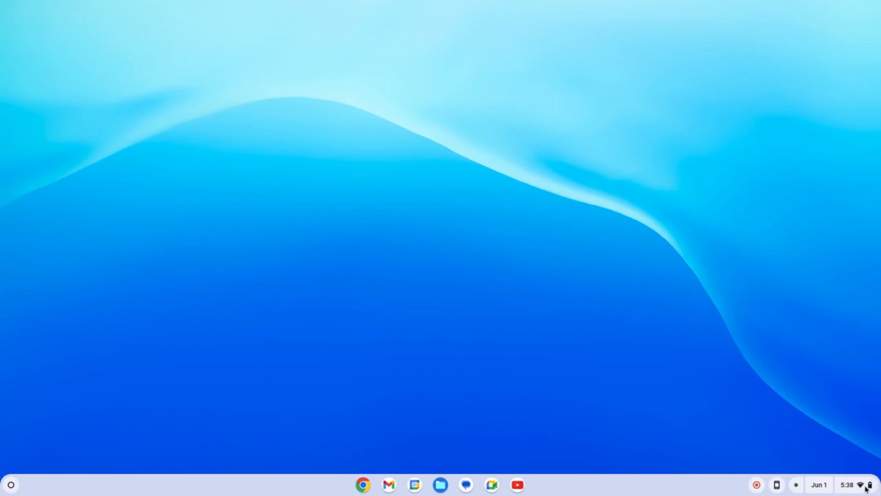
pyautogui.click(851, 485)
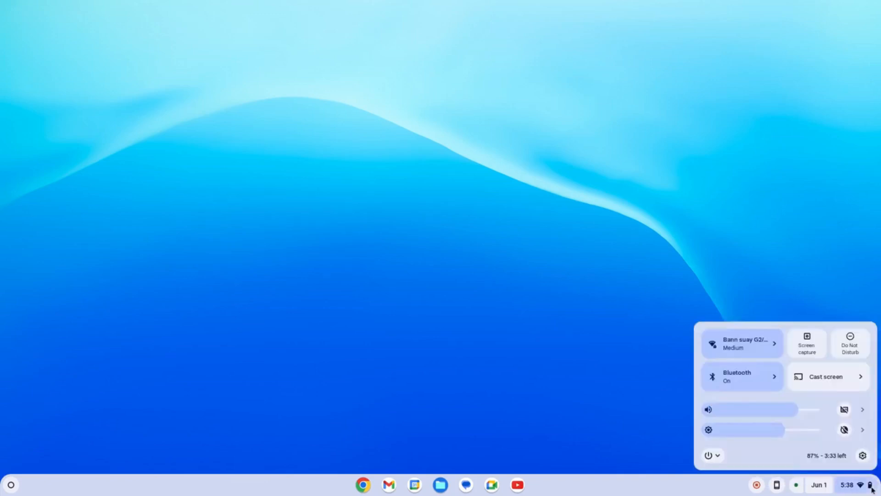
pyautogui.moveTo(822, 473)
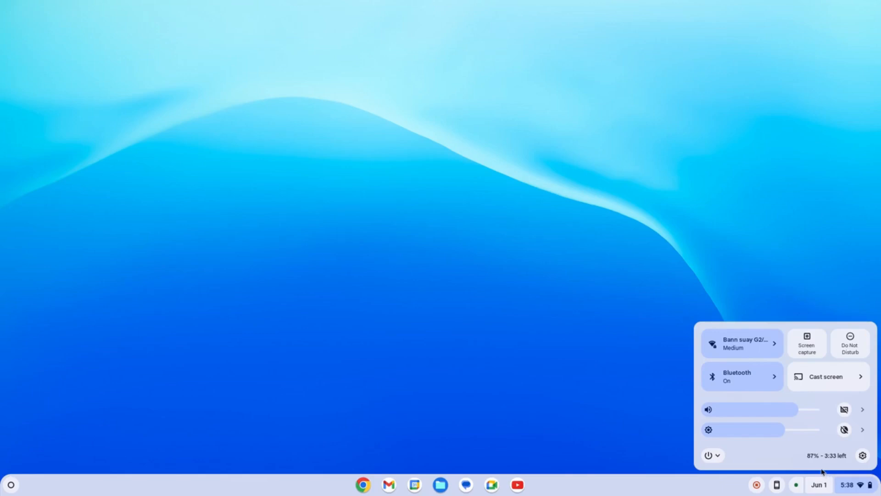
pyautogui.moveTo(742, 343)
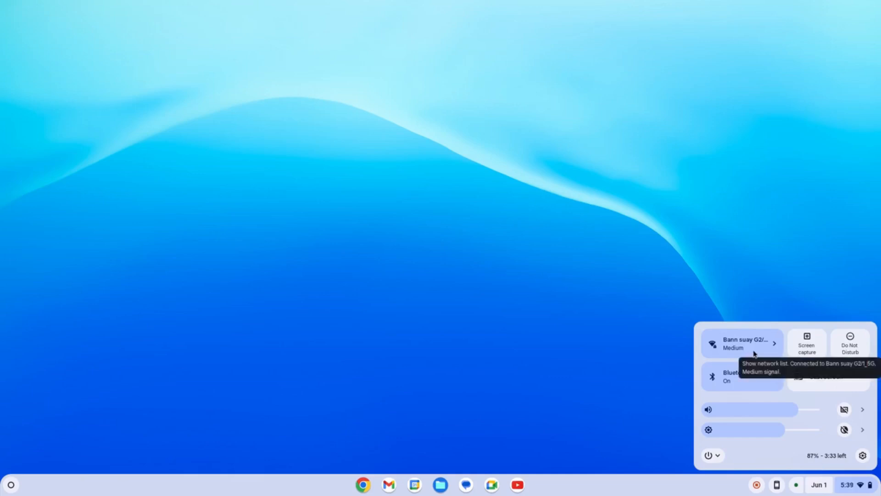
pyautogui.moveTo(815, 346)
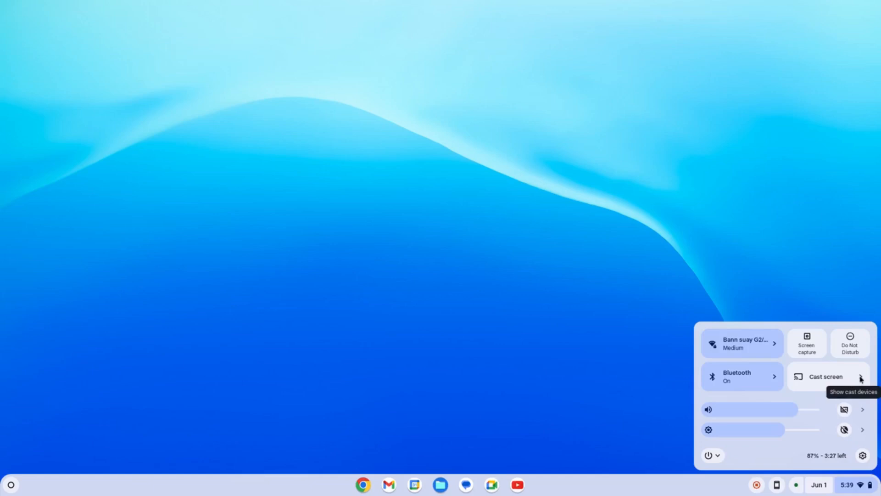
pyautogui.moveTo(764, 417)
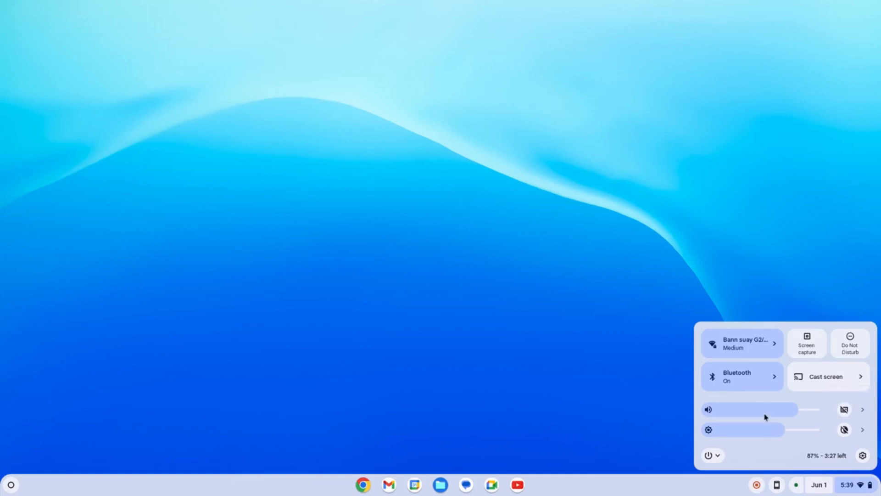
pyautogui.moveTo(746, 439)
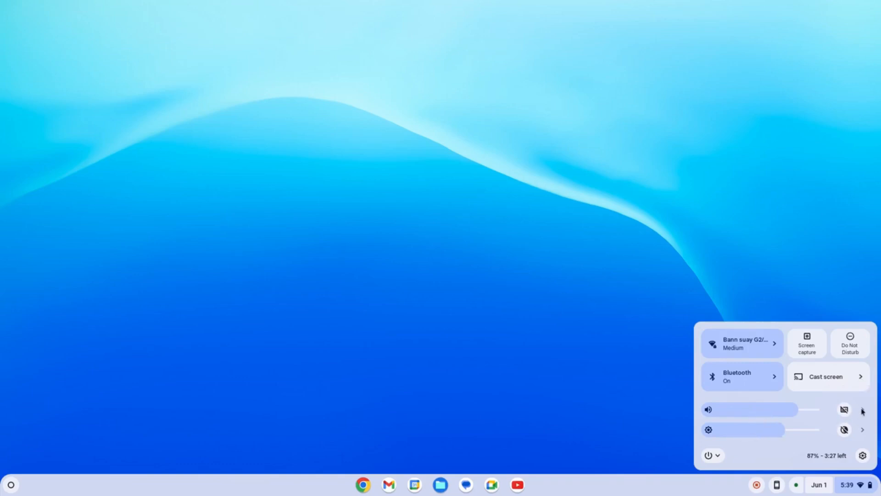
pyautogui.moveTo(863, 410)
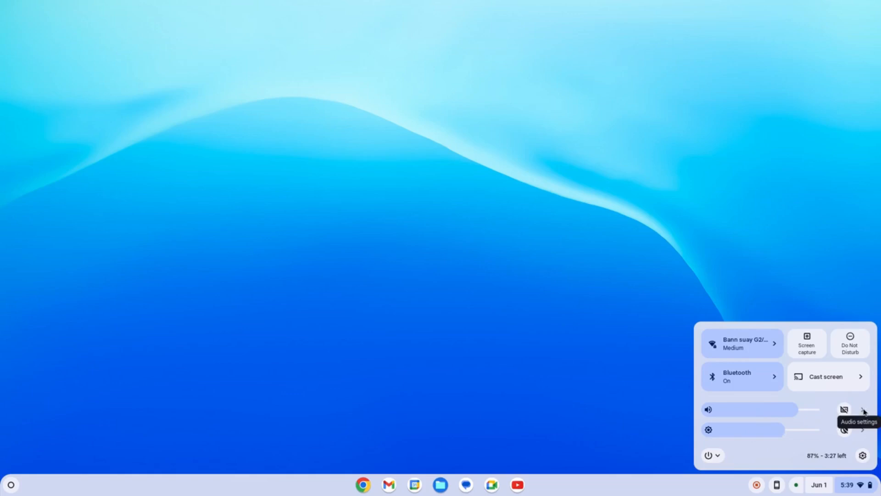
pyautogui.moveTo(865, 382)
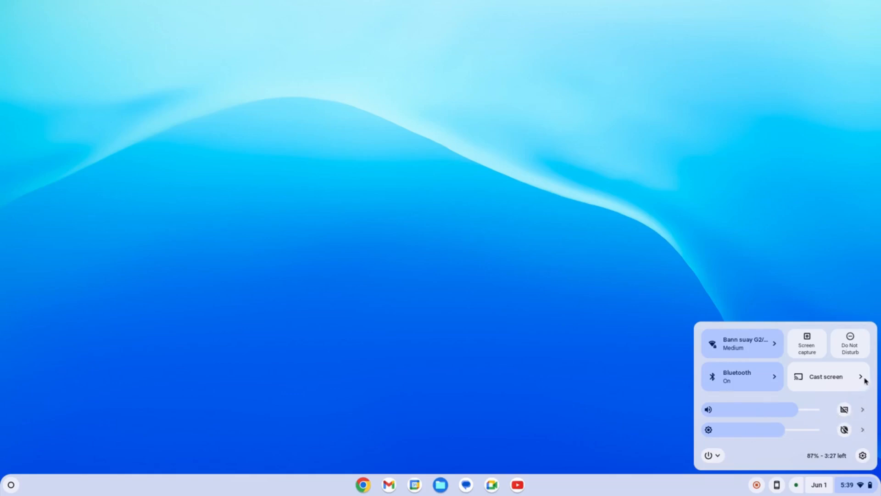
pyautogui.click(862, 410)
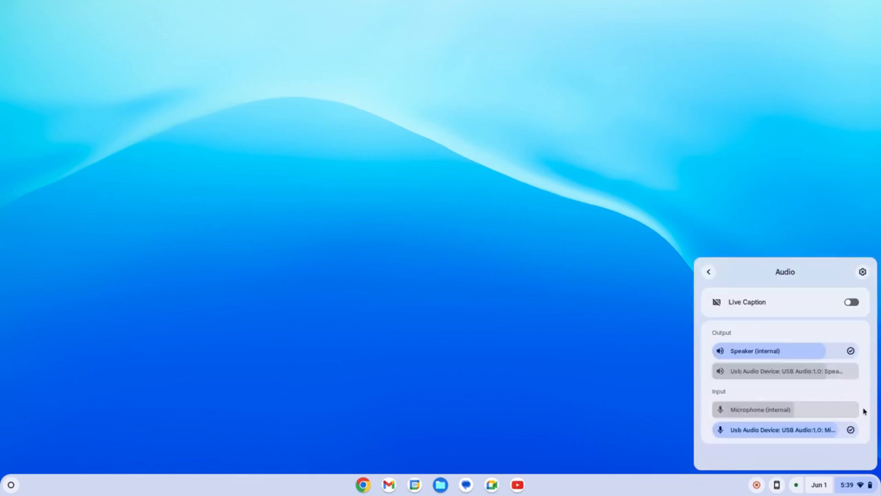
pyautogui.moveTo(797, 275)
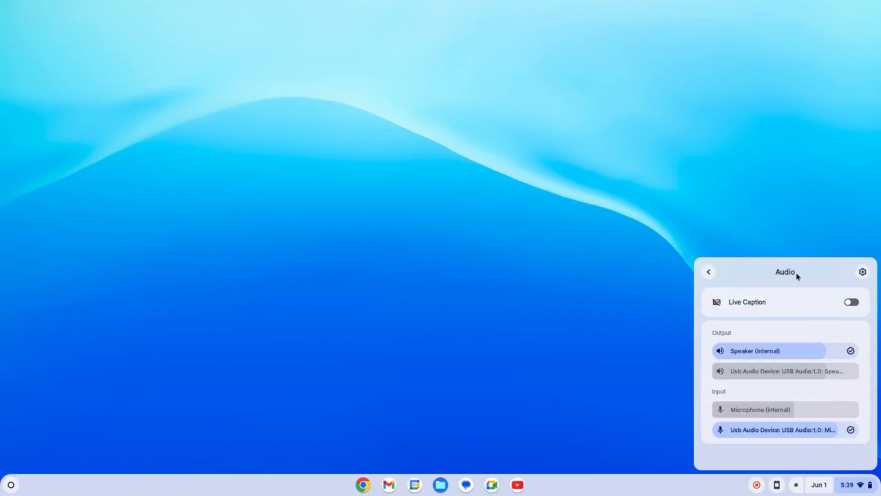
pyautogui.moveTo(792, 371)
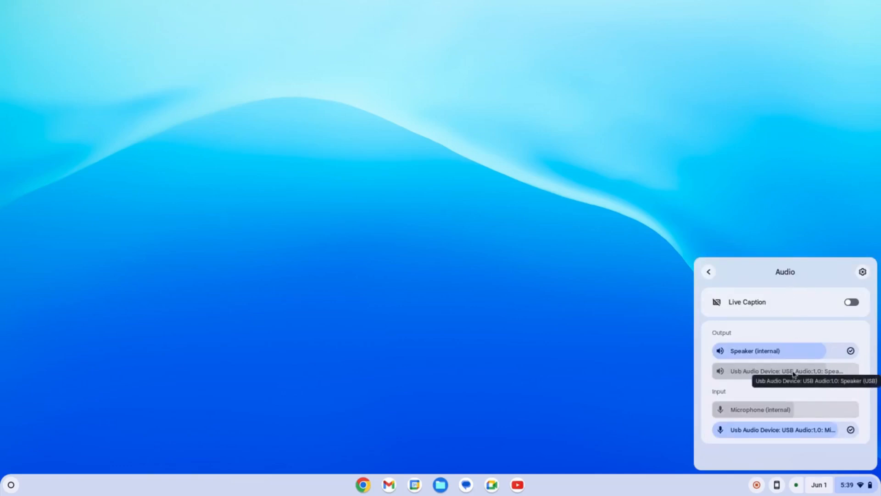
pyautogui.moveTo(794, 356)
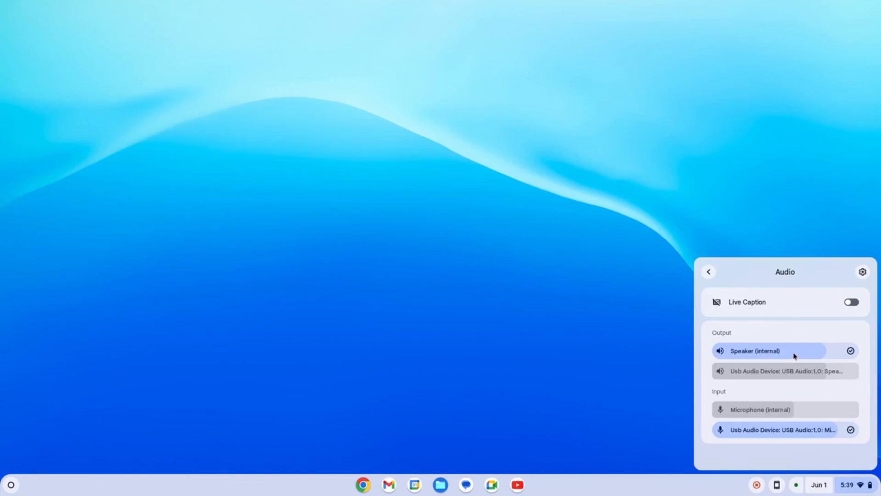
pyautogui.moveTo(774, 393)
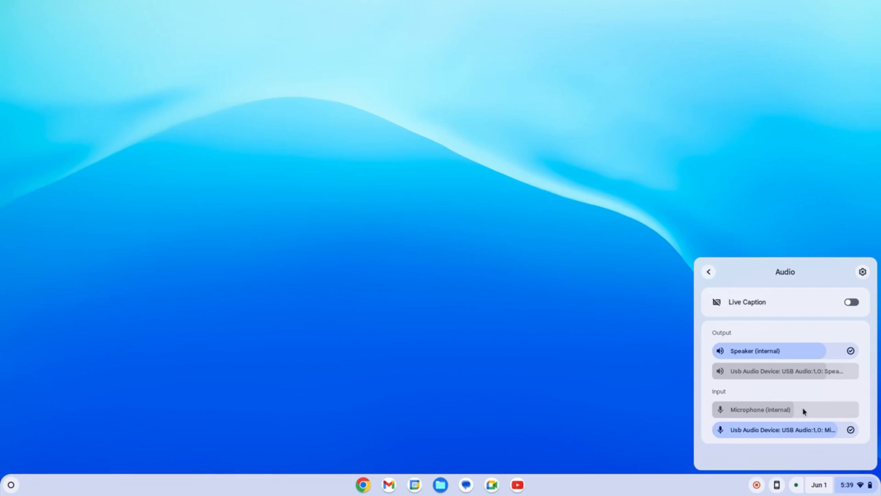
pyautogui.moveTo(806, 437)
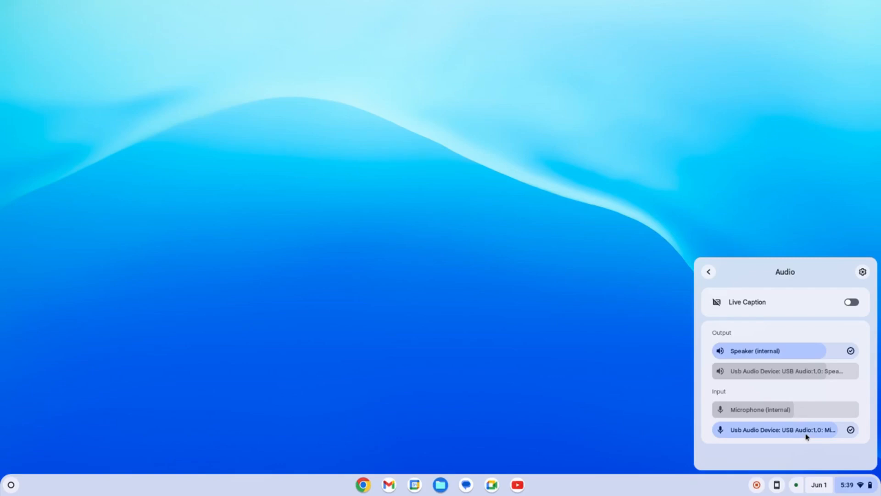
pyautogui.moveTo(653, 419)
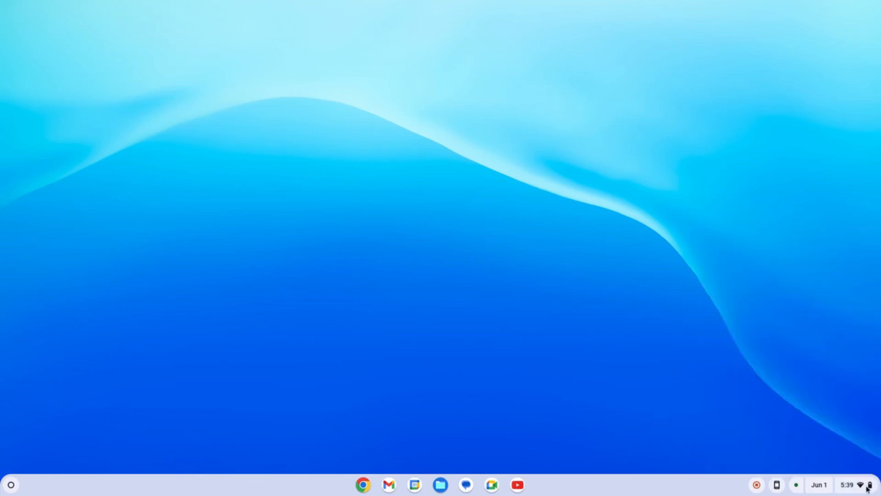
pyautogui.click(848, 484)
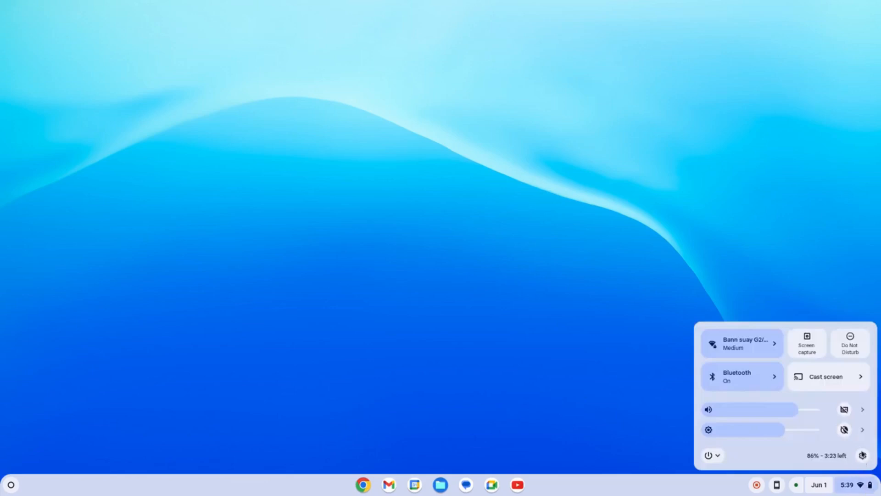
pyautogui.click(863, 409)
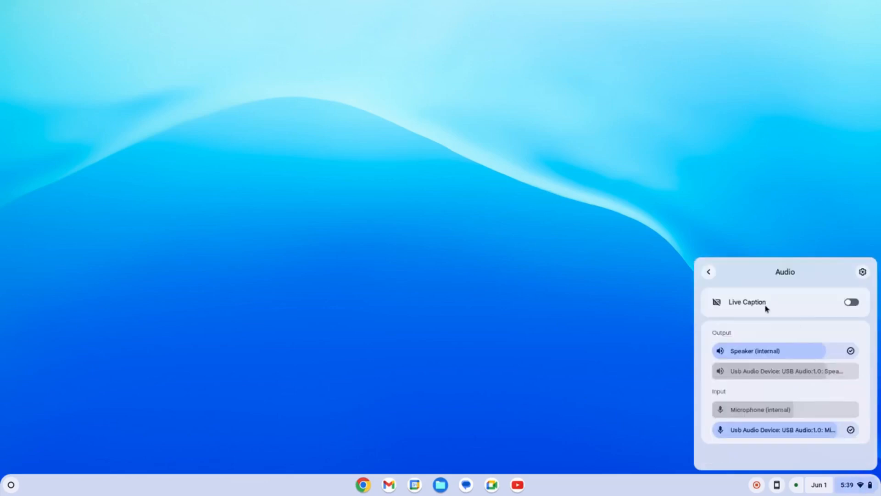
pyautogui.moveTo(791, 305)
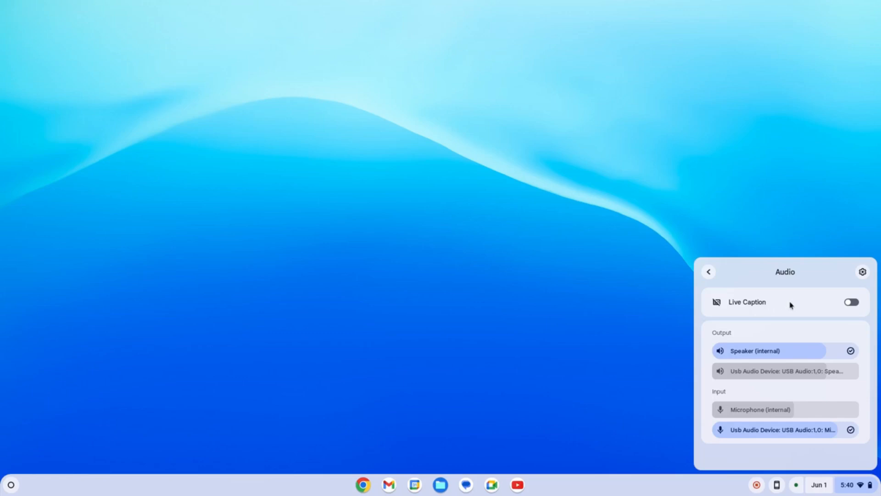
pyautogui.click(540, 341)
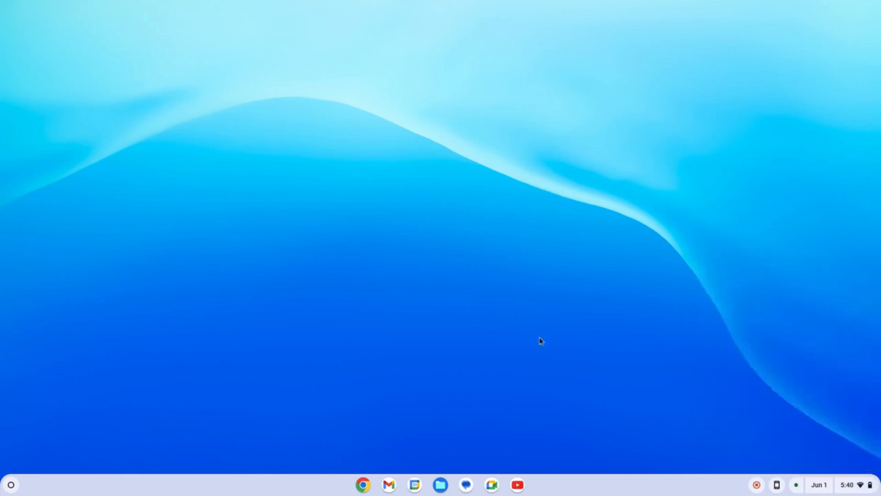
pyautogui.moveTo(574, 387)
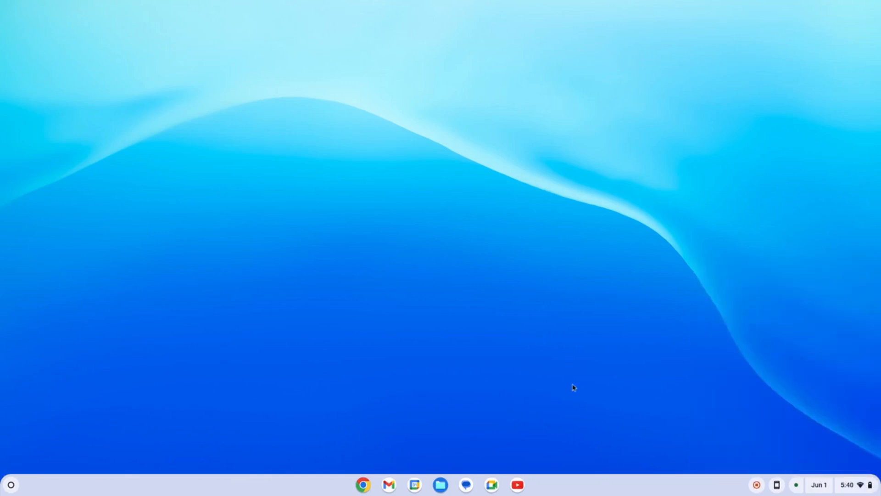
# Open the launcher to show recent apps like Chrome, Settings and Terminal above the app grid
pyautogui.click(10, 484)
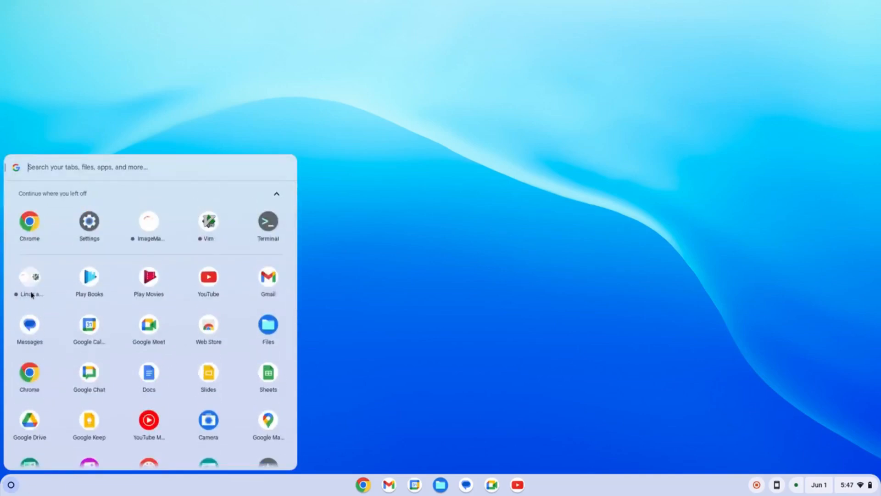
pyautogui.moveTo(30, 279)
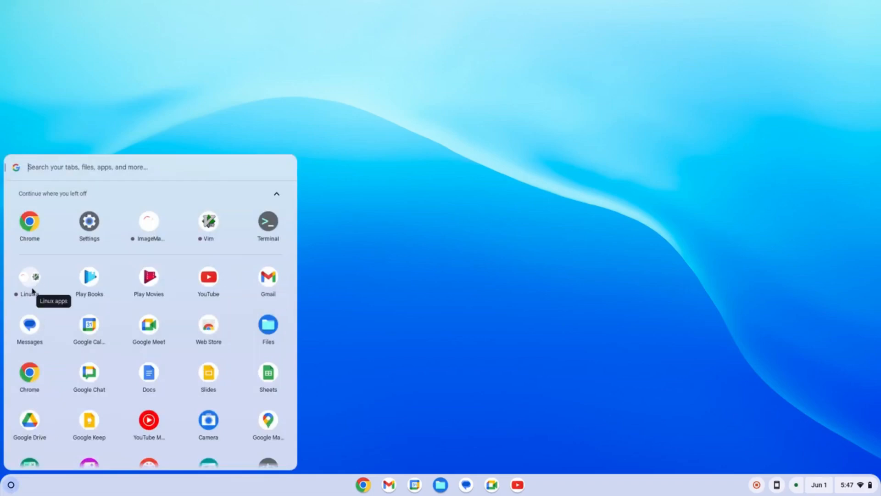
pyautogui.moveTo(92, 290)
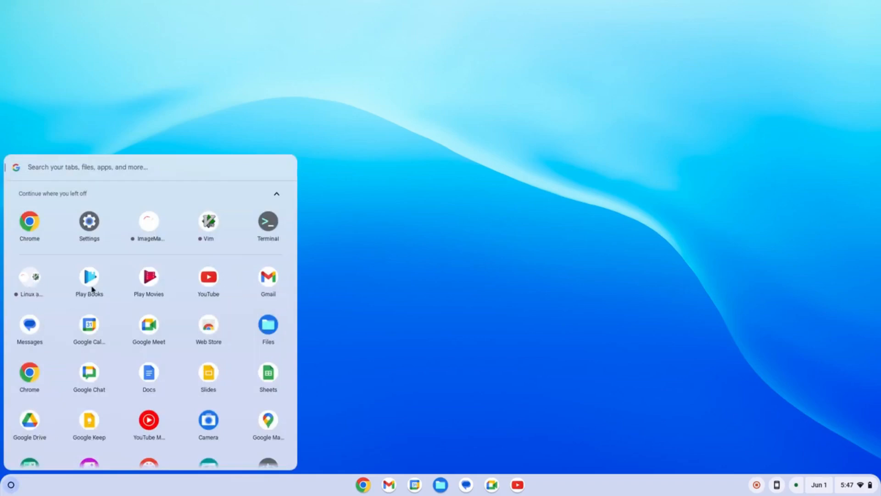
pyautogui.moveTo(167, 304)
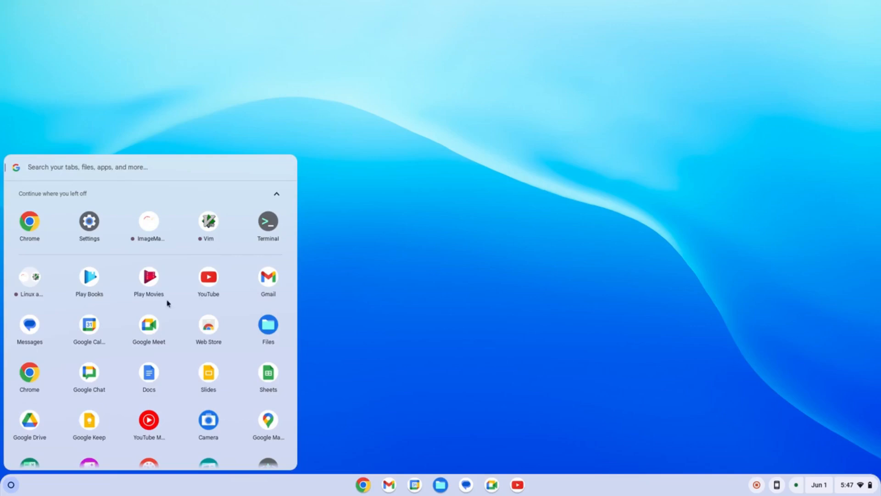
pyautogui.moveTo(208, 297)
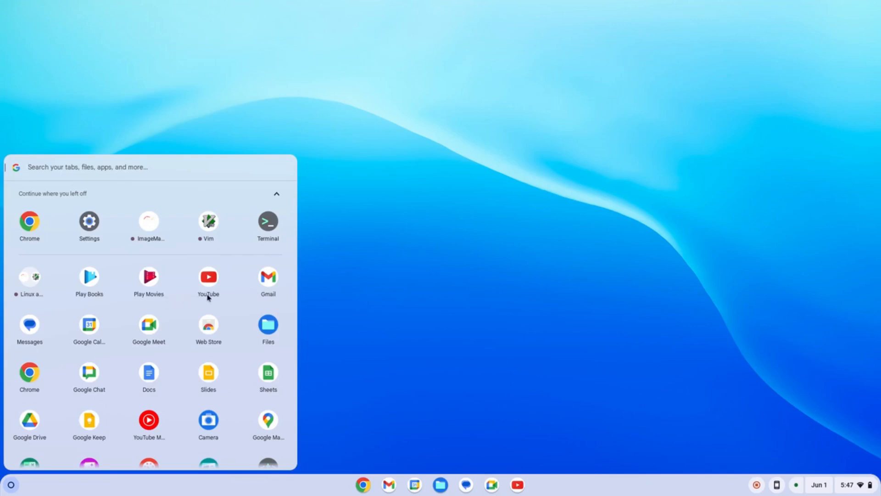
pyautogui.moveTo(192, 371)
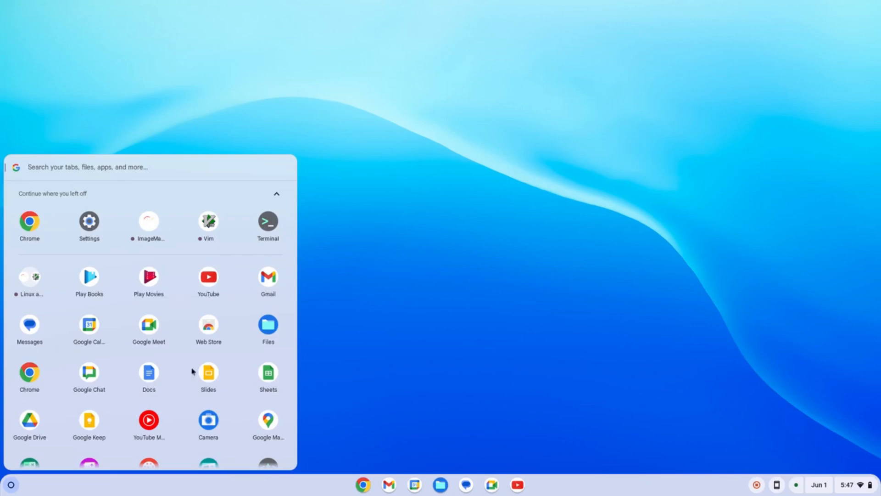
pyautogui.moveTo(66, 349)
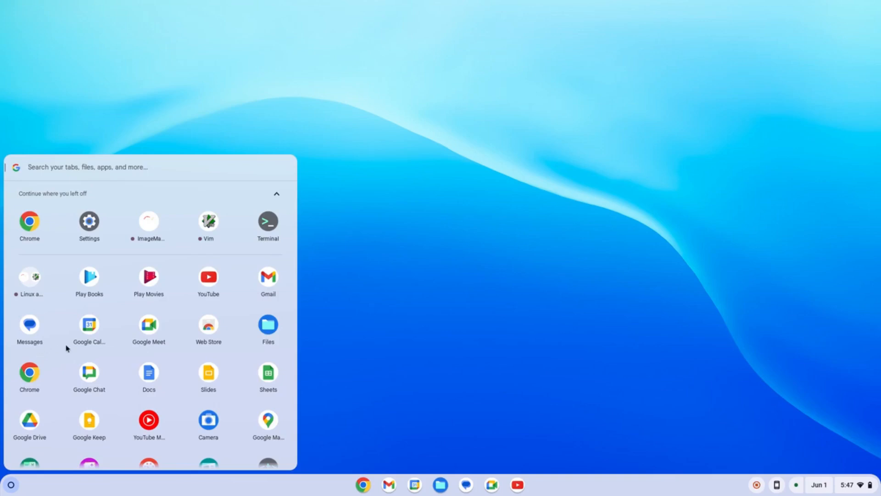
pyautogui.moveTo(219, 345)
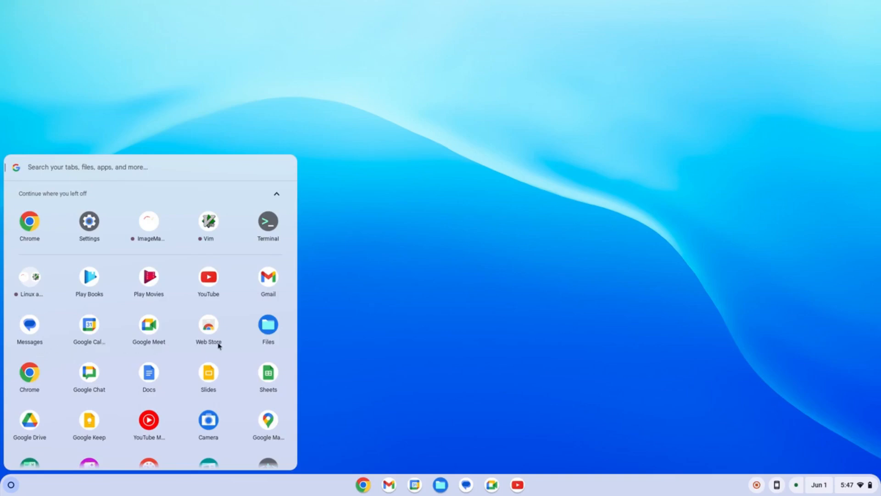
pyautogui.click(208, 325)
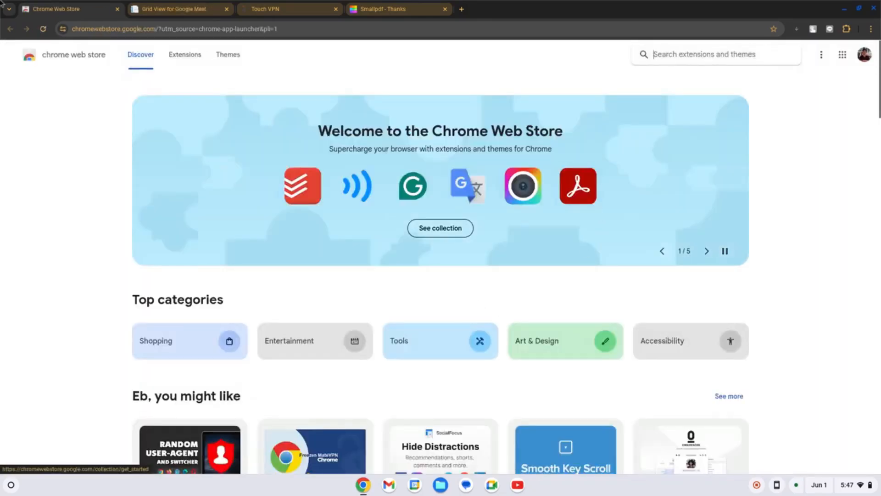
pyautogui.click(10, 485)
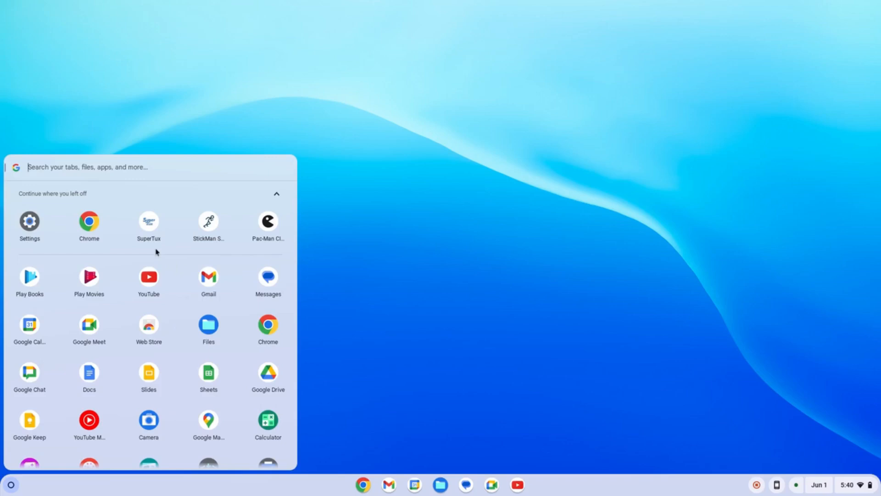
pyautogui.moveTo(155, 223)
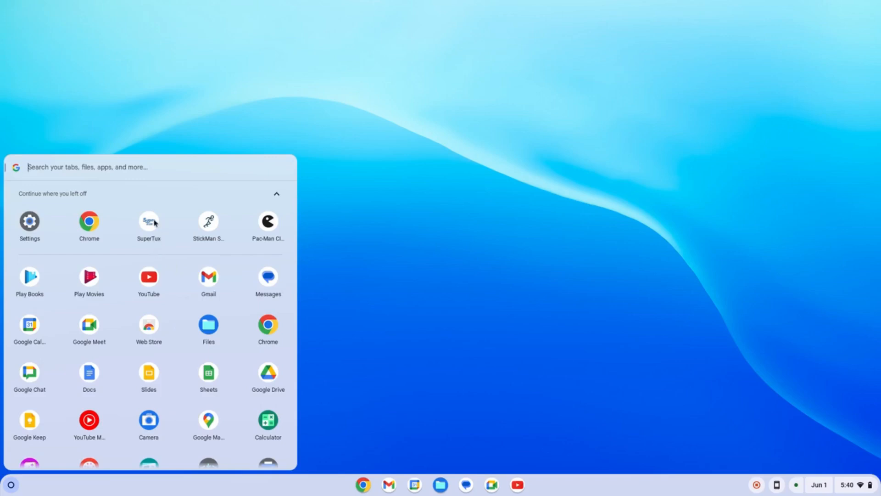
pyautogui.moveTo(258, 241)
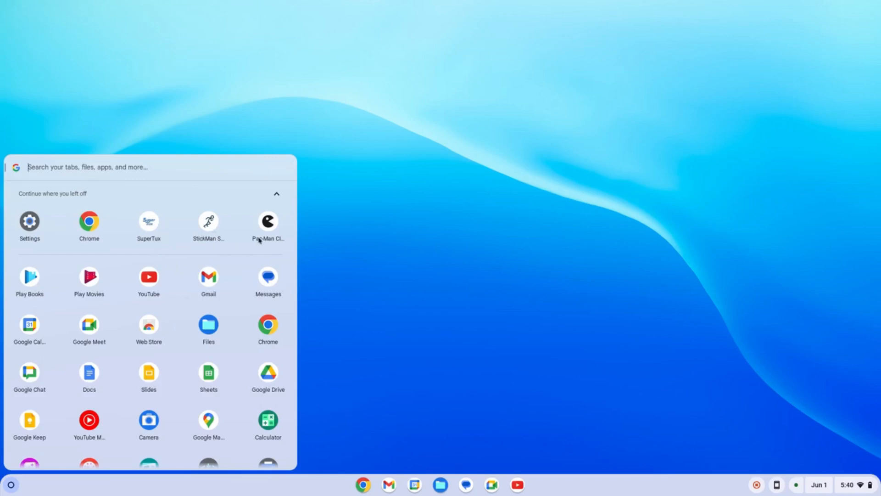
pyautogui.scroll(-3)
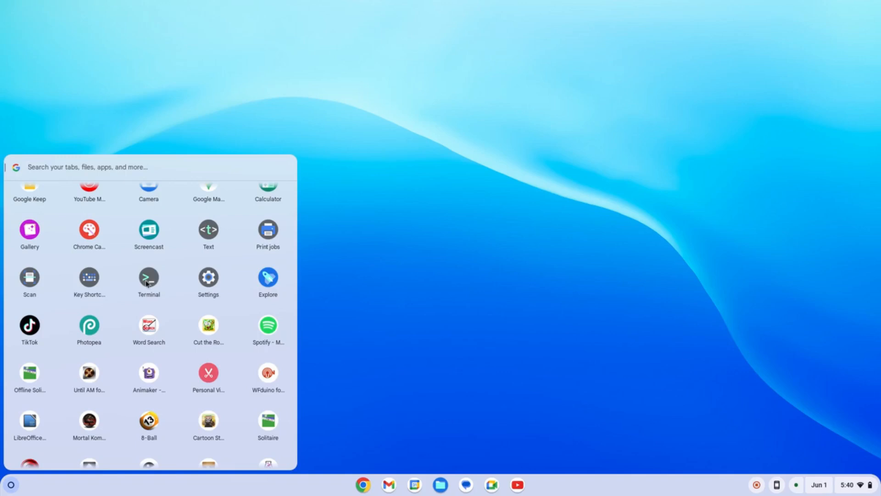
# Launch Terminal and follow its Linux Set up link to Settings' Developers page
pyautogui.click(148, 278)
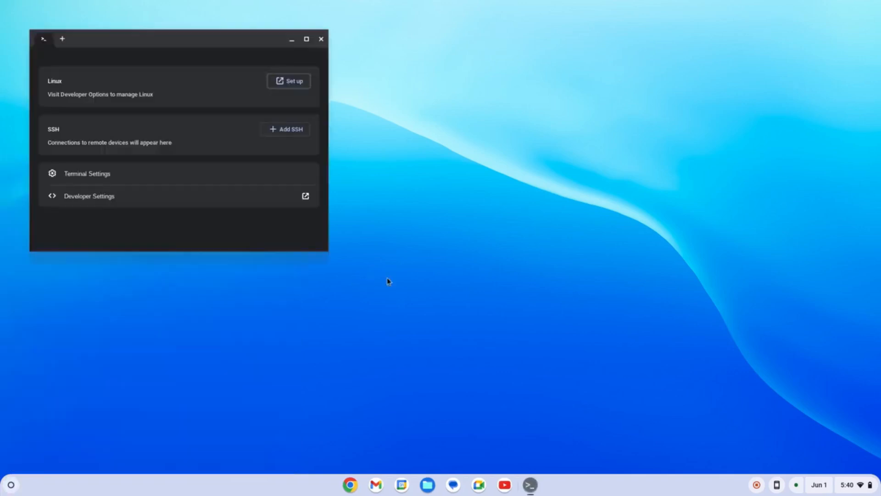
pyautogui.moveTo(95, 114)
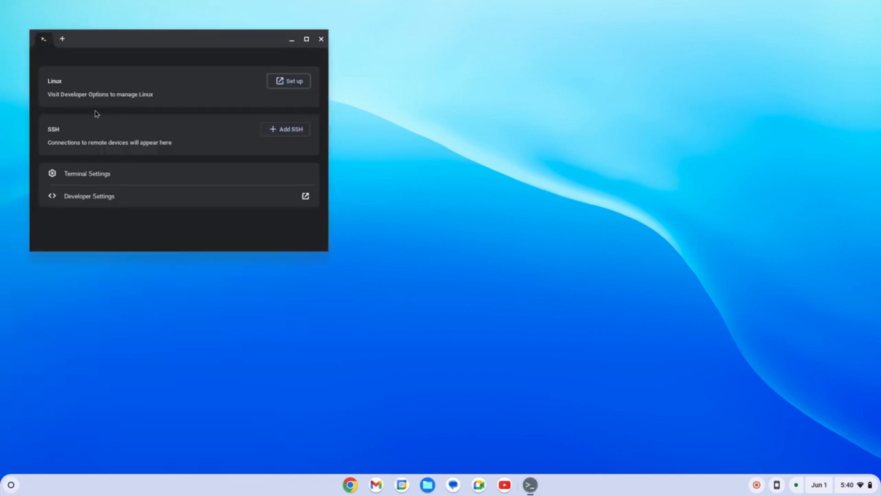
pyautogui.moveTo(74, 105)
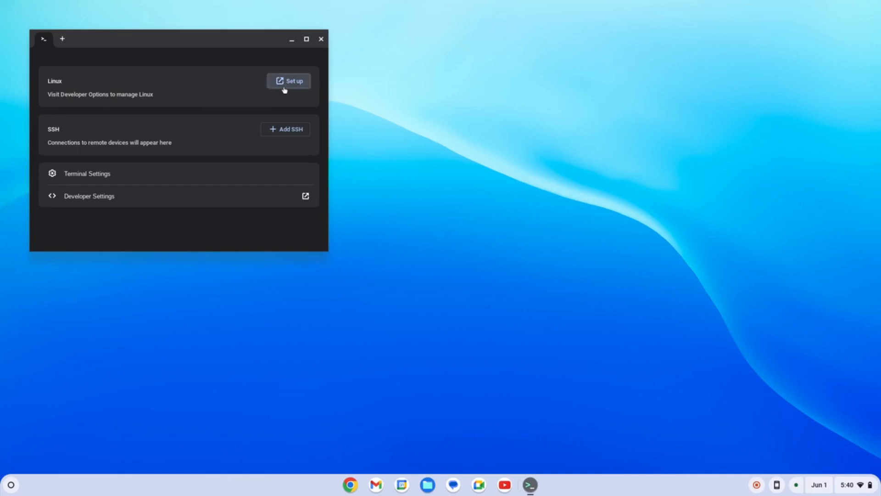
pyautogui.click(289, 81)
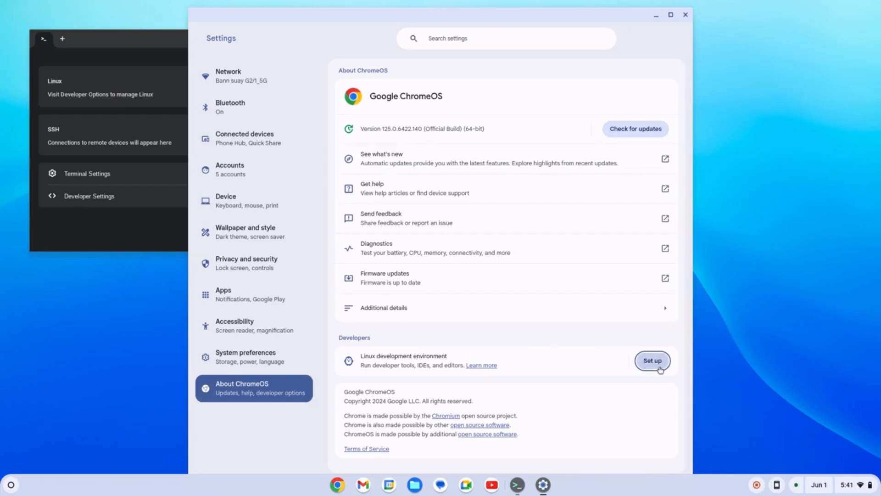
# Install Linux as user chromelinux with a custom disk size of about 21.4 GB
pyautogui.click(652, 361)
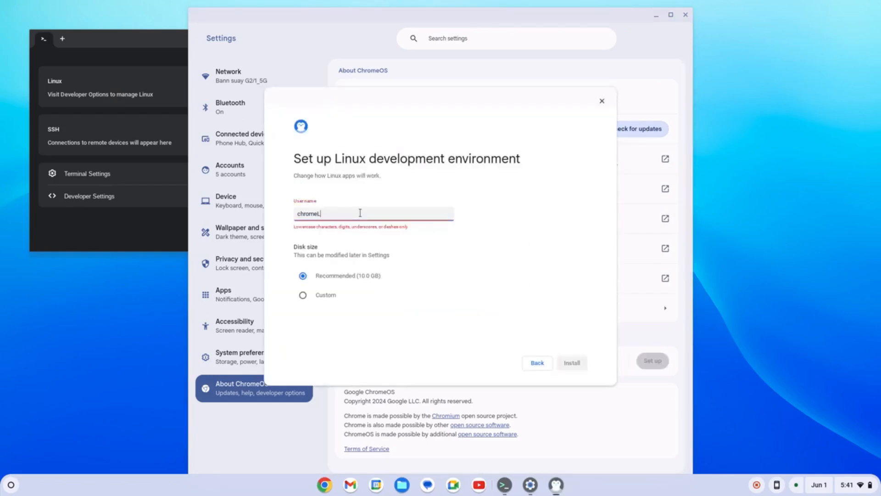
pyautogui.press('Backspace')
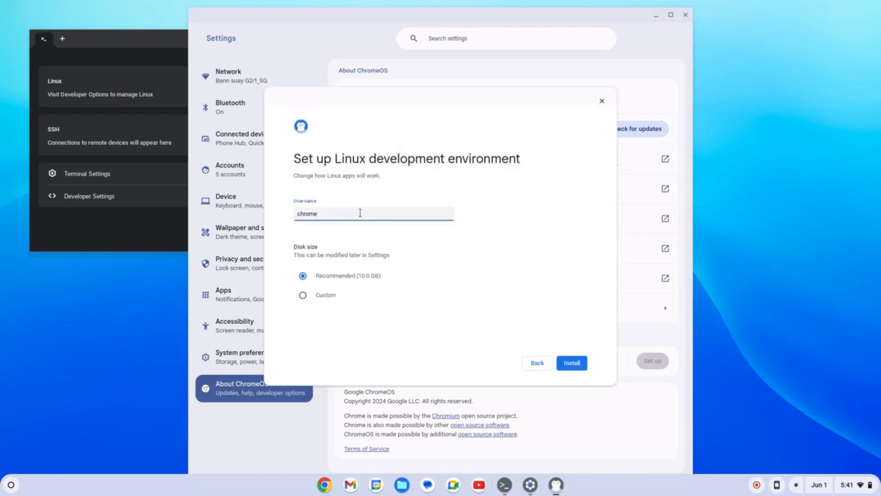
pyautogui.write('linux')
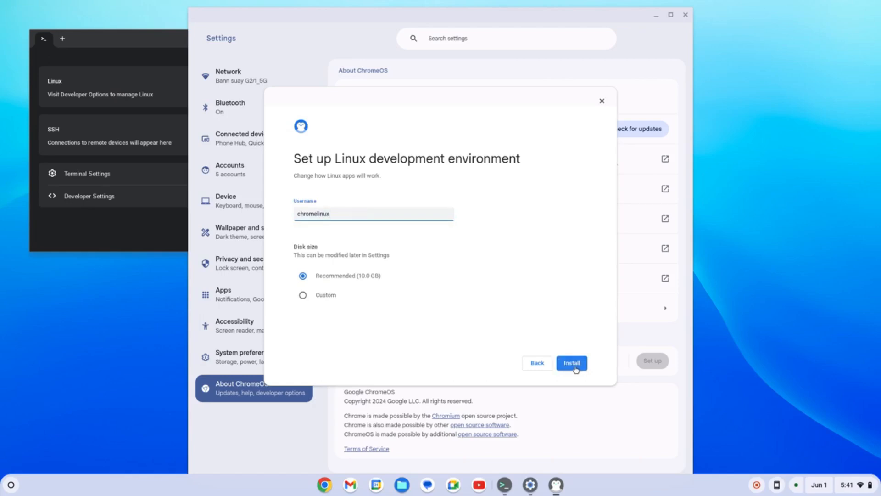
pyautogui.moveTo(380, 292)
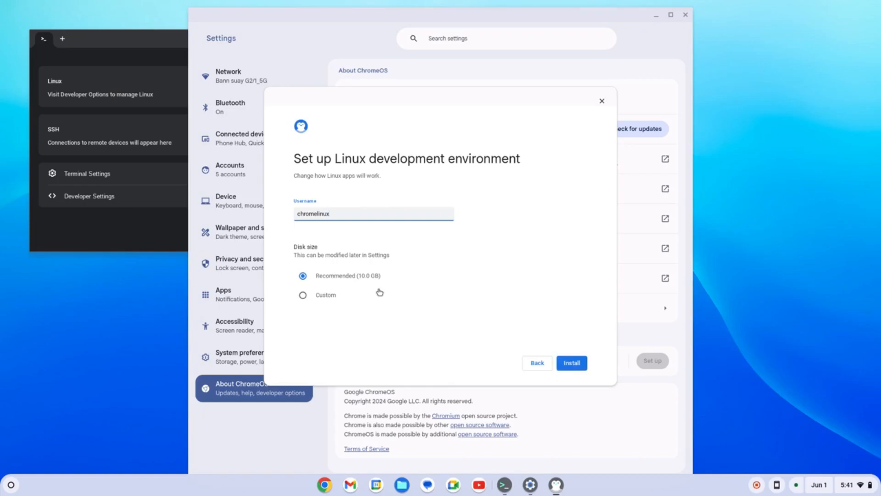
pyautogui.moveTo(335, 296)
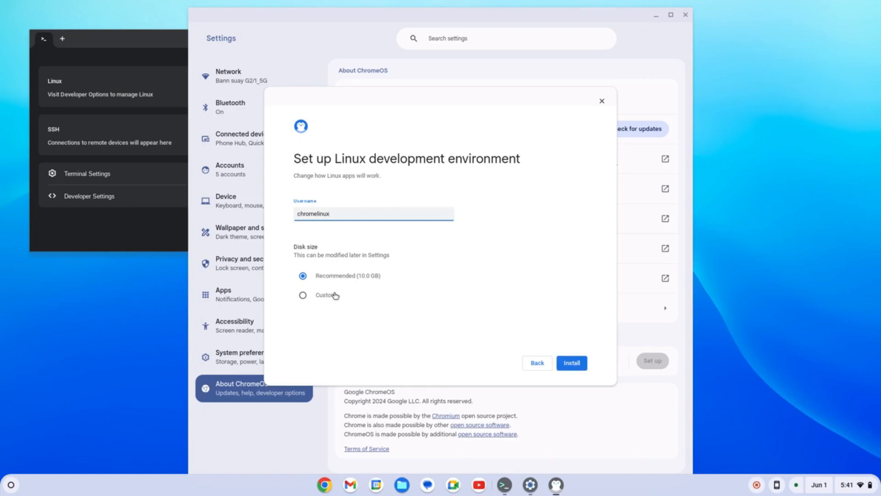
pyautogui.click(303, 296)
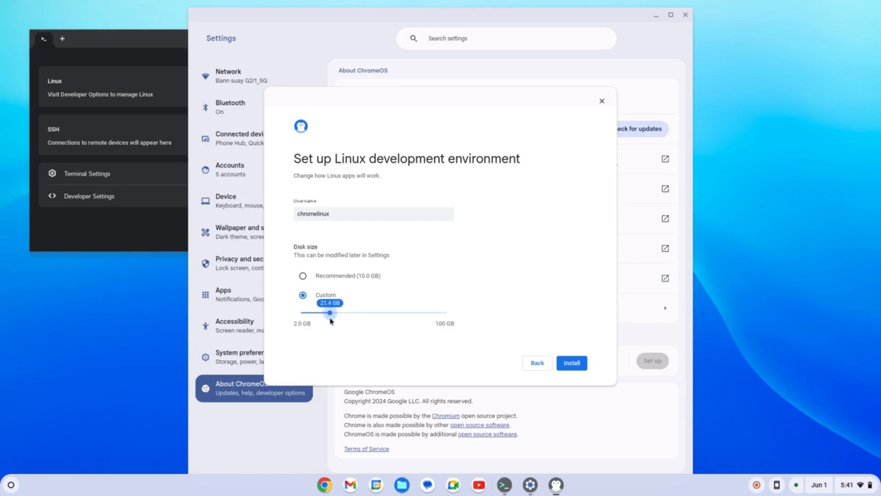
pyautogui.click(572, 363)
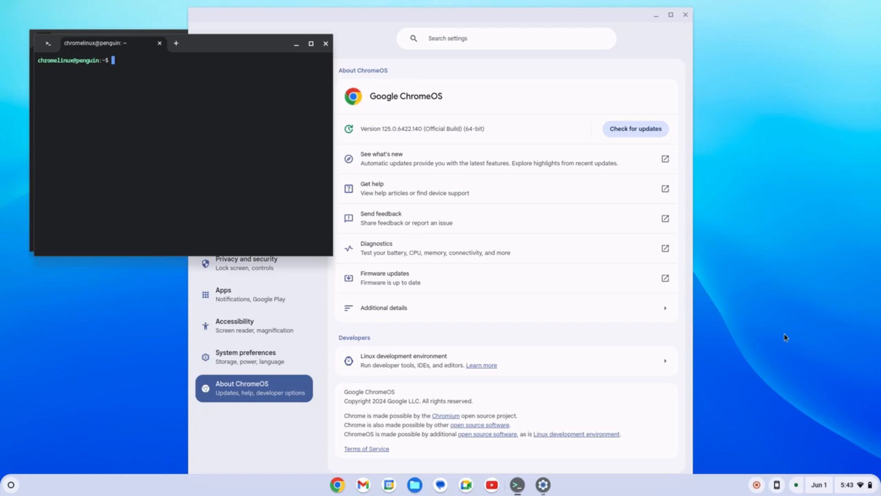
pyautogui.moveTo(135, 245)
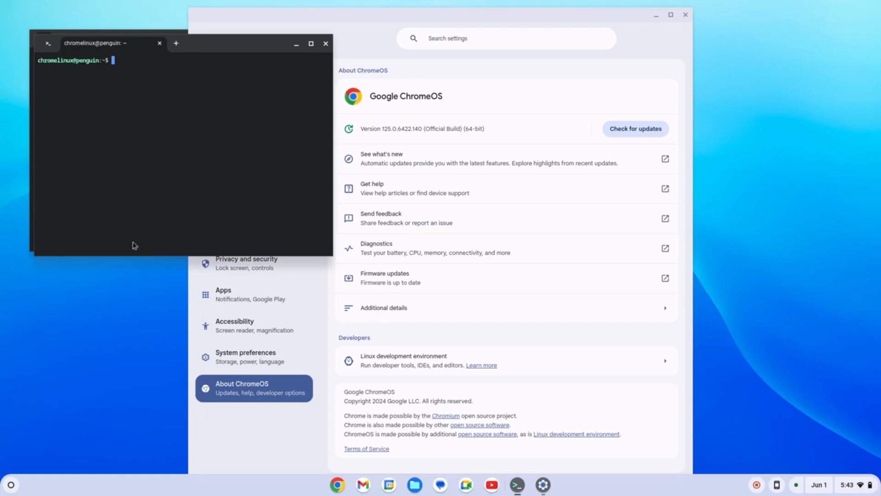
pyautogui.moveTo(170, 85)
pyautogui.write('neofet')
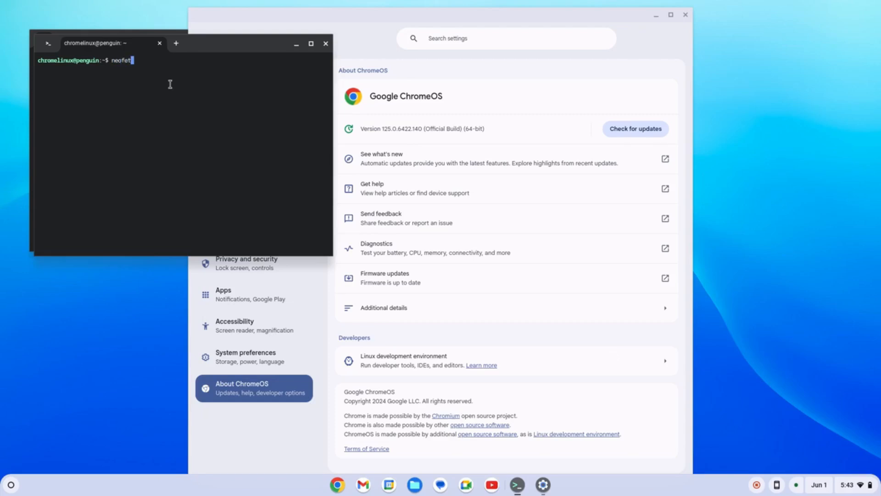
# After neofetch is not found, install it with sudo apt install and close Settings
pyautogui.press('Return')
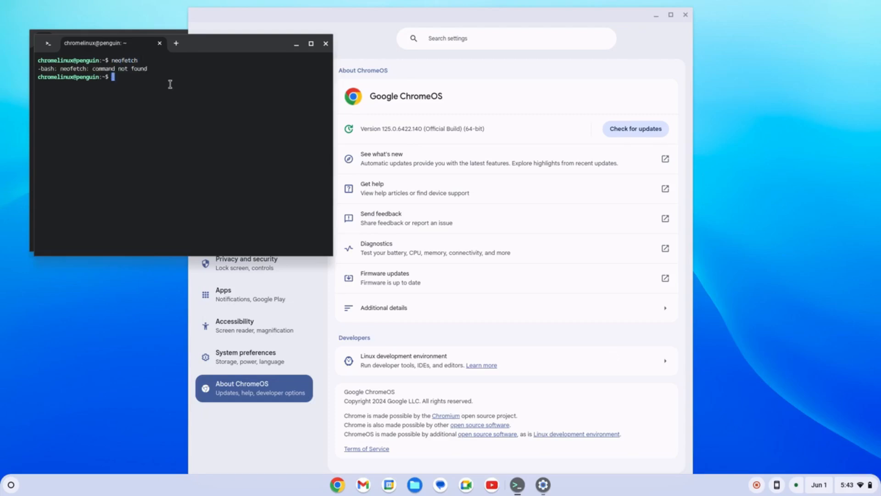
pyautogui.write('sudo')
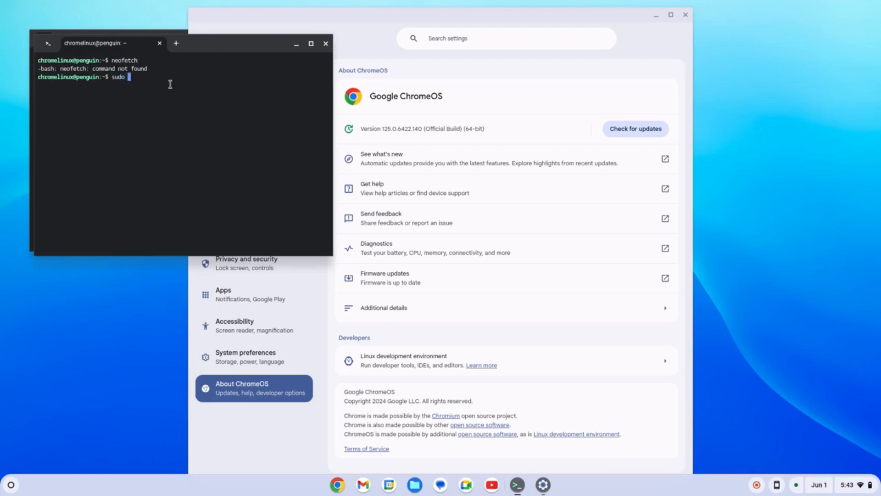
pyautogui.write('apt')
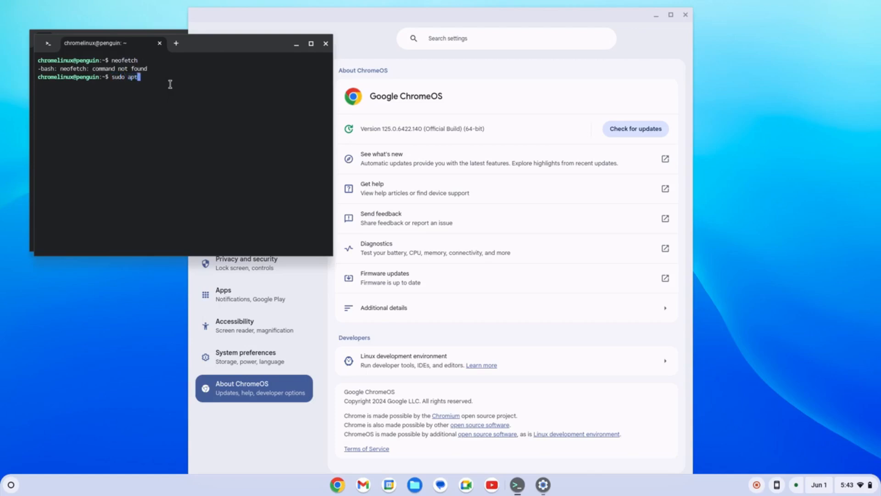
pyautogui.write('install neo')
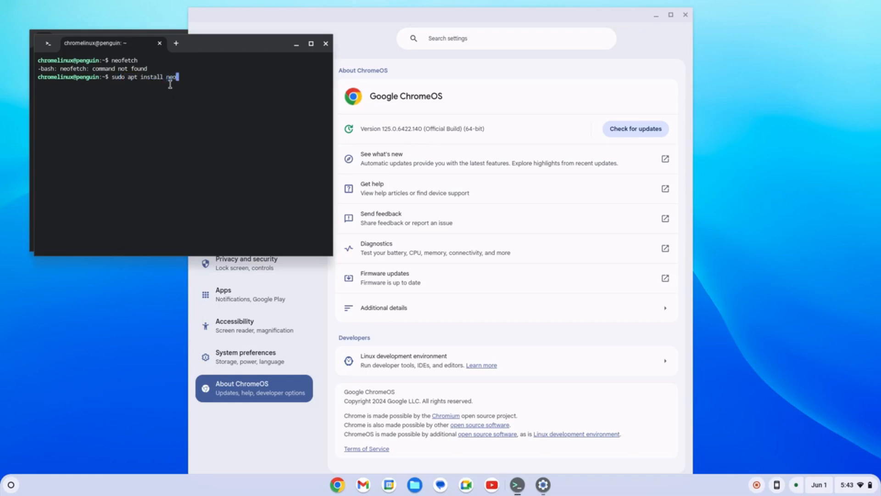
pyautogui.press('Return')
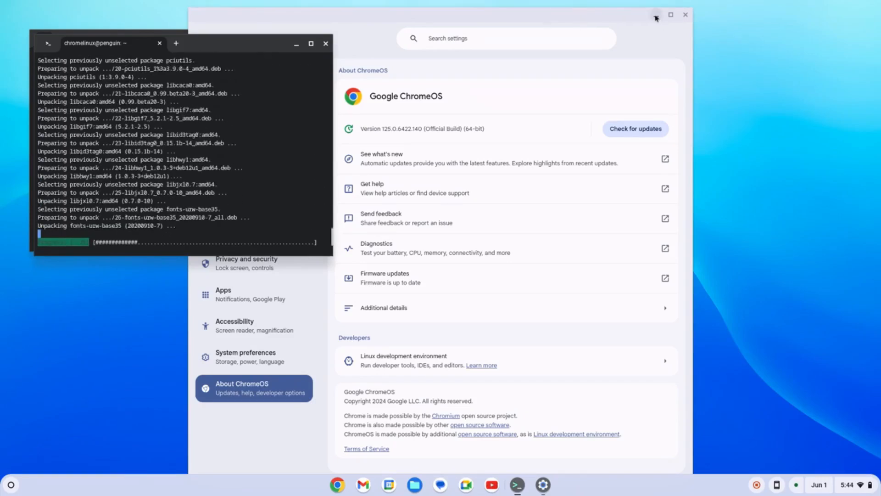
pyautogui.click(684, 15)
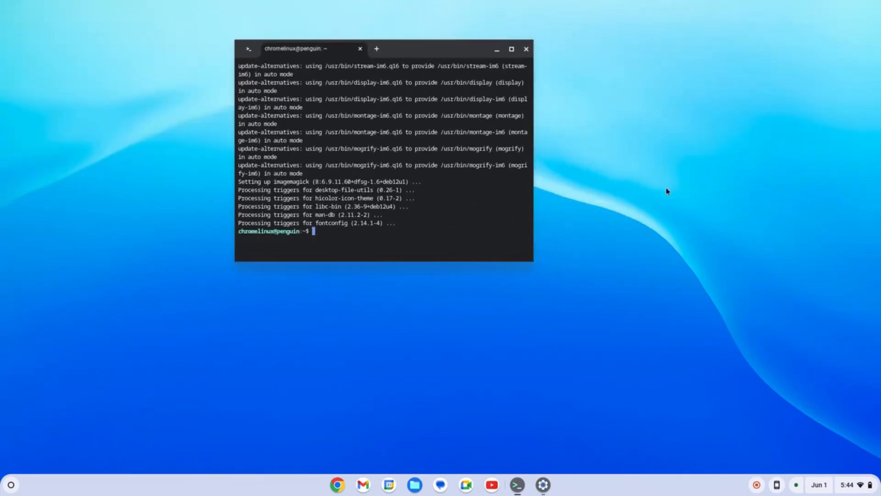
pyautogui.moveTo(847, 256)
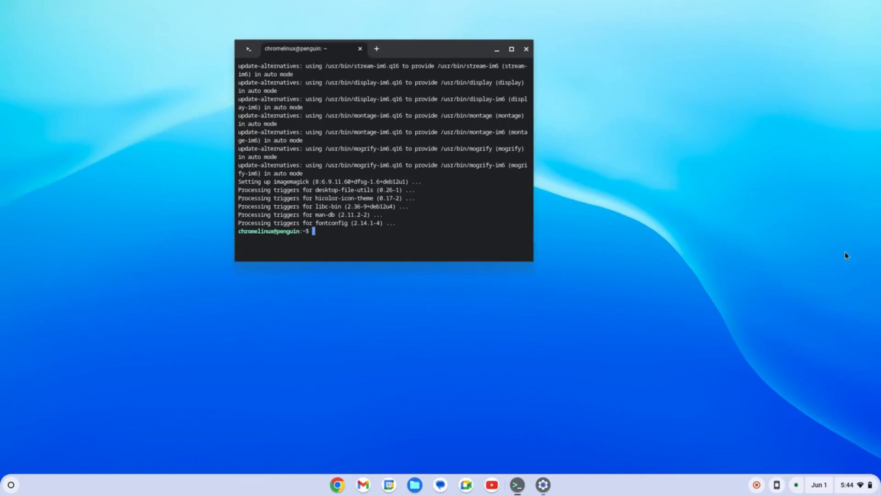
# Run neofetch and sudo apt update, then exit the shell to Terminal's home page
pyautogui.write('neofetch')
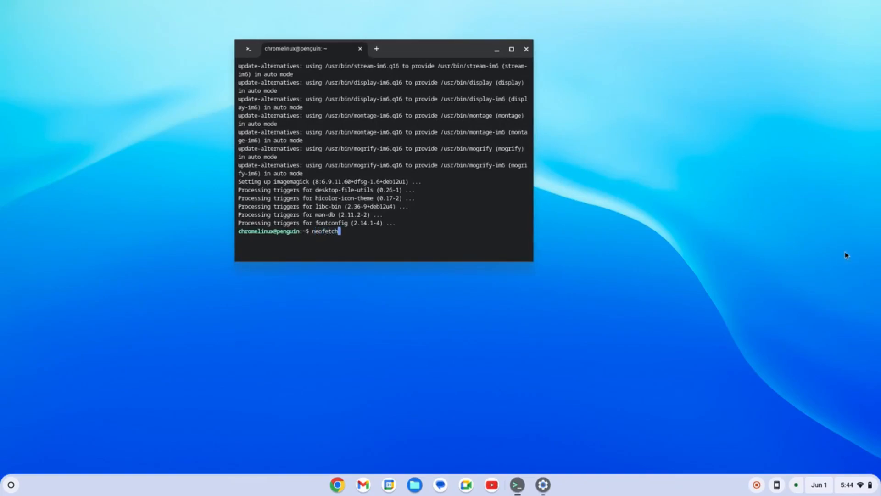
pyautogui.press('Return')
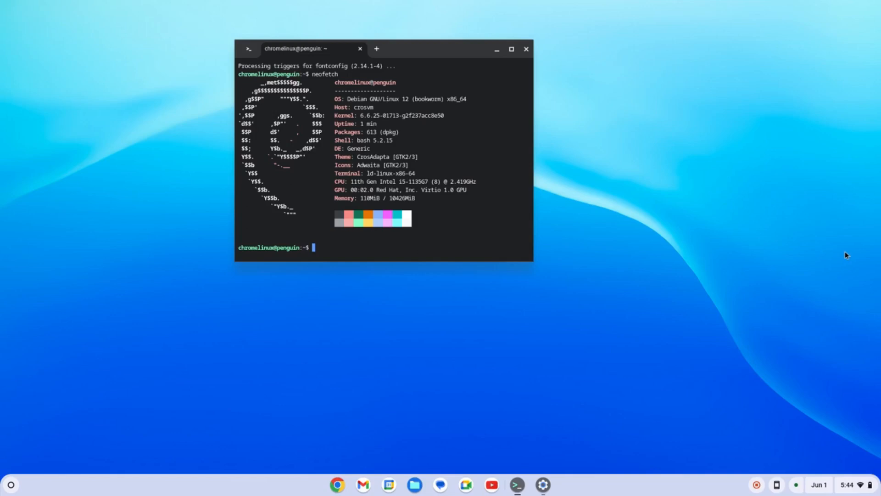
pyautogui.moveTo(816, 250)
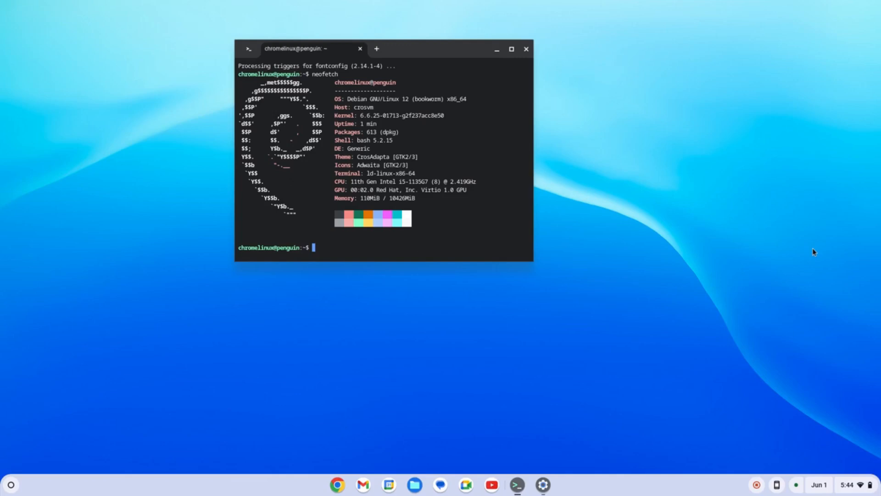
pyautogui.moveTo(376, 128)
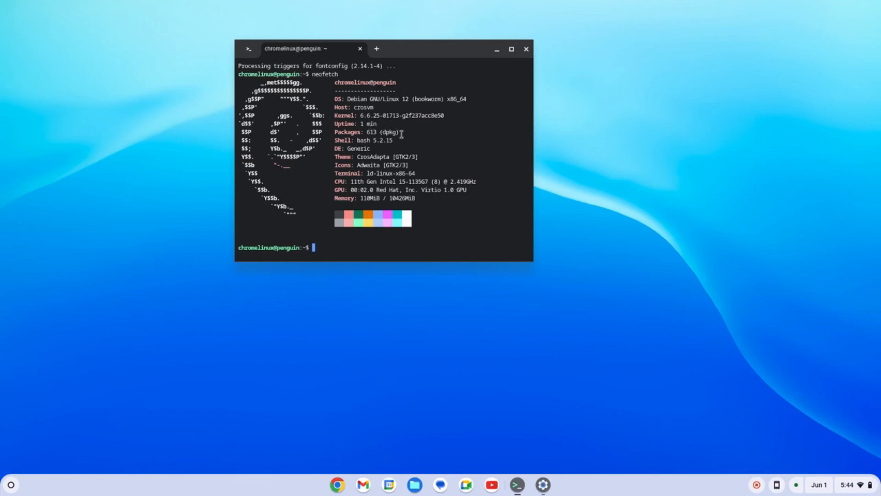
pyautogui.moveTo(449, 138)
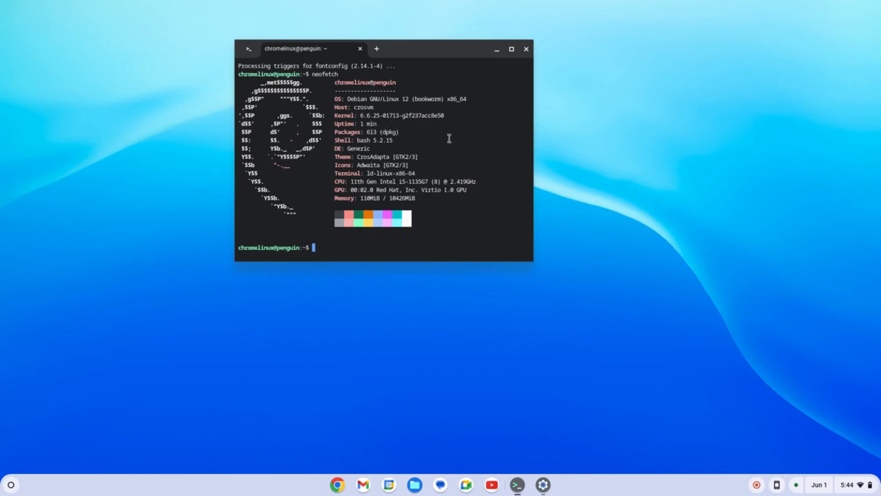
pyautogui.moveTo(484, 148)
pyautogui.write('s')
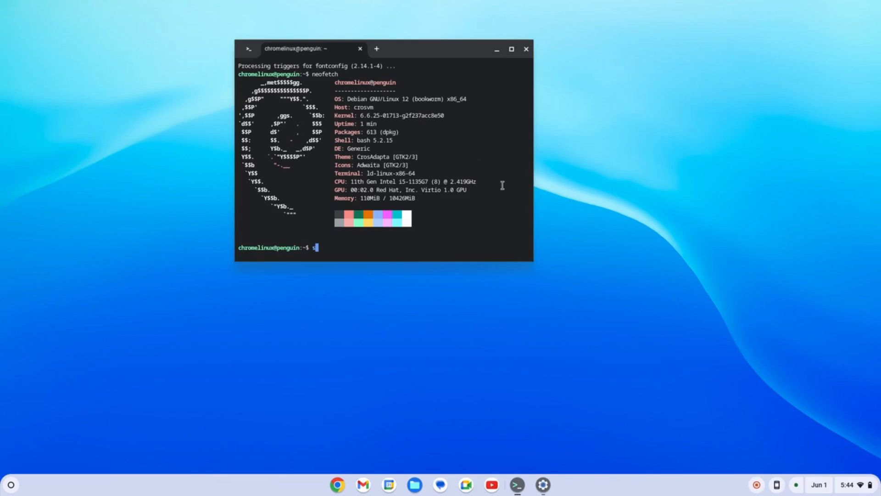
pyautogui.write('udo')
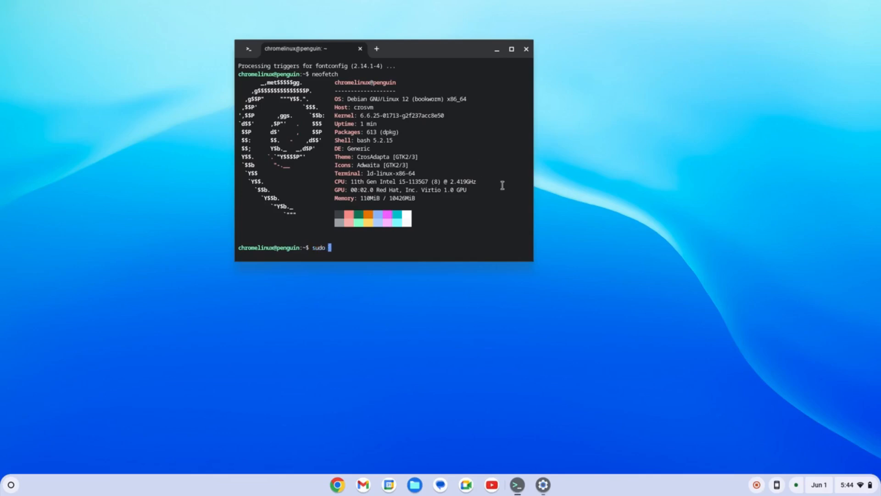
pyautogui.write('apt')
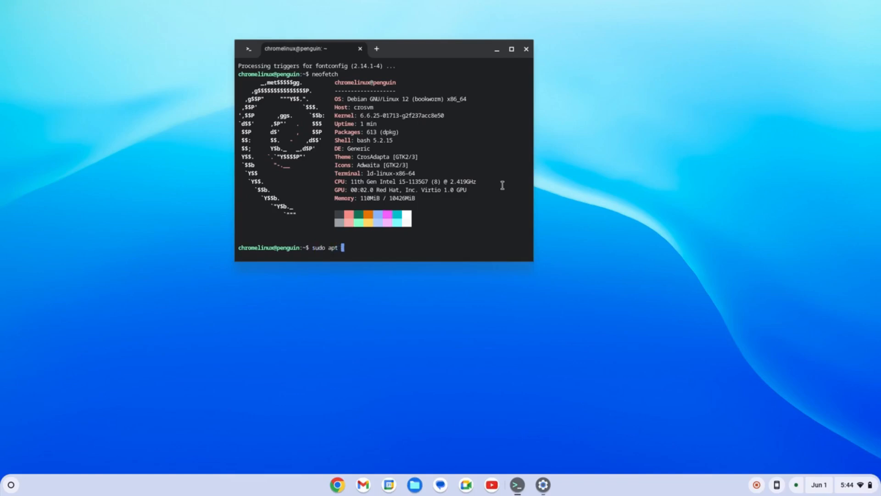
pyautogui.write('update')
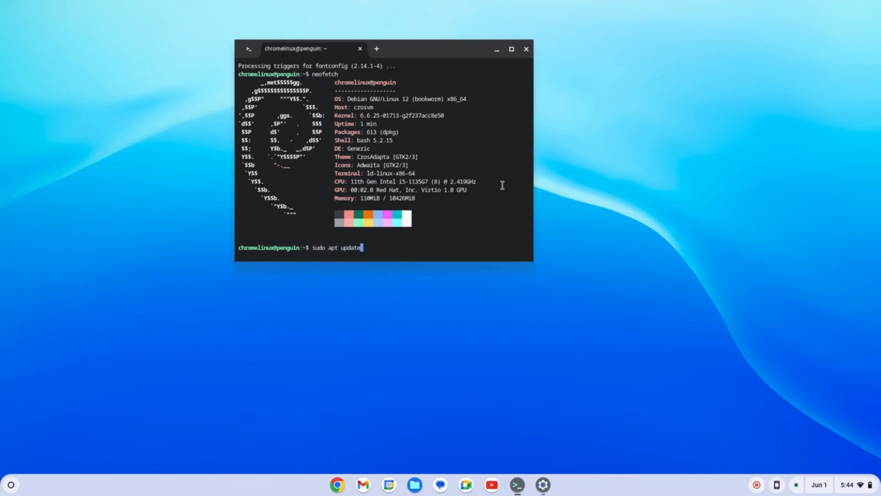
pyautogui.press('Return')
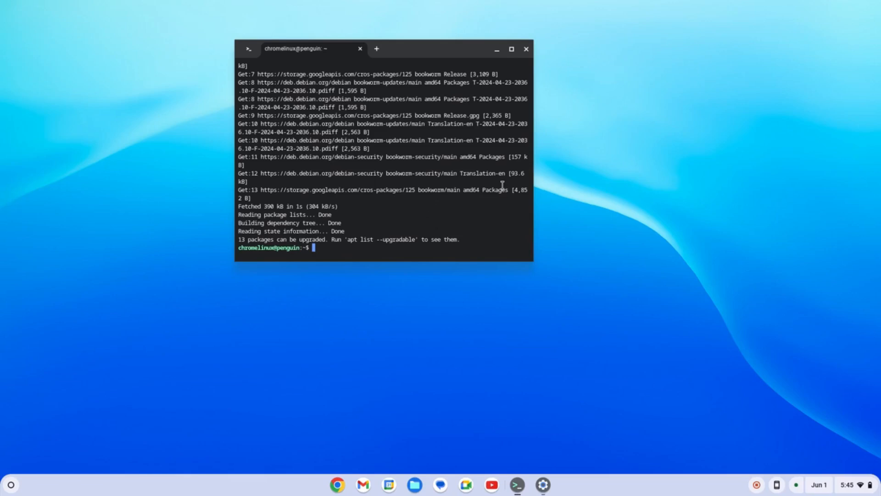
pyautogui.write('exit')
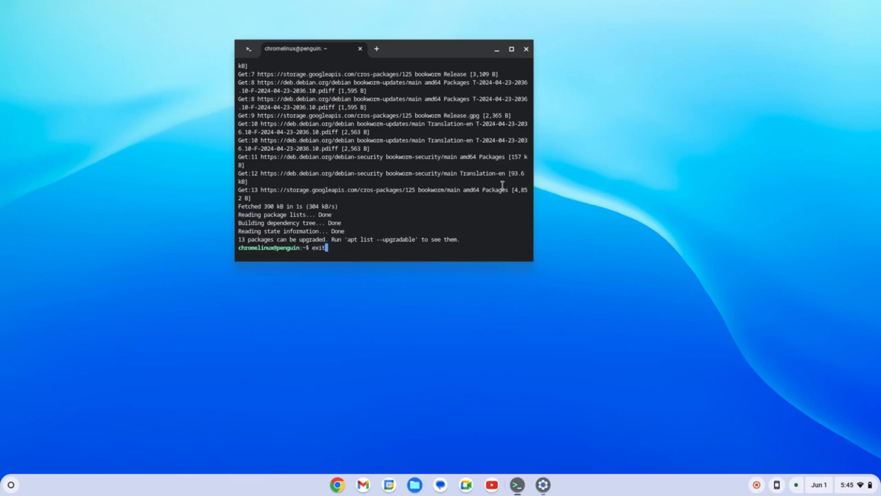
pyautogui.press('Return')
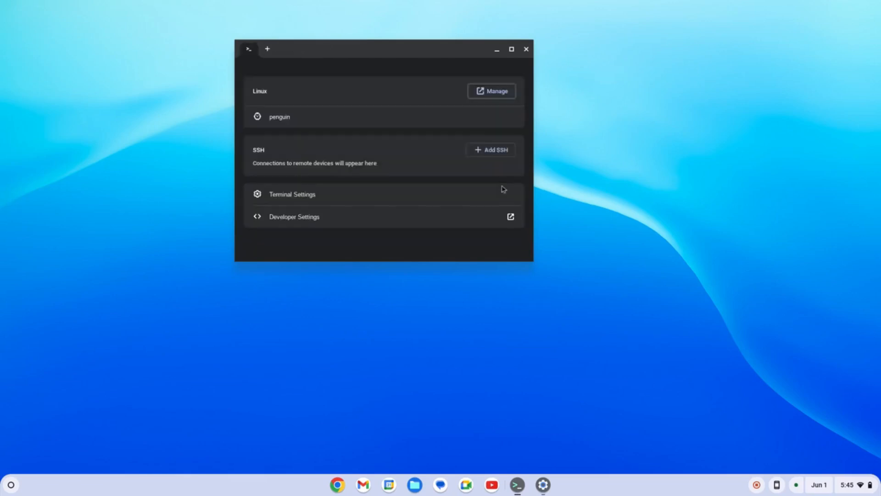
# Launch the Docs app from the launcher, reaching the new-document page
pyautogui.click(10, 483)
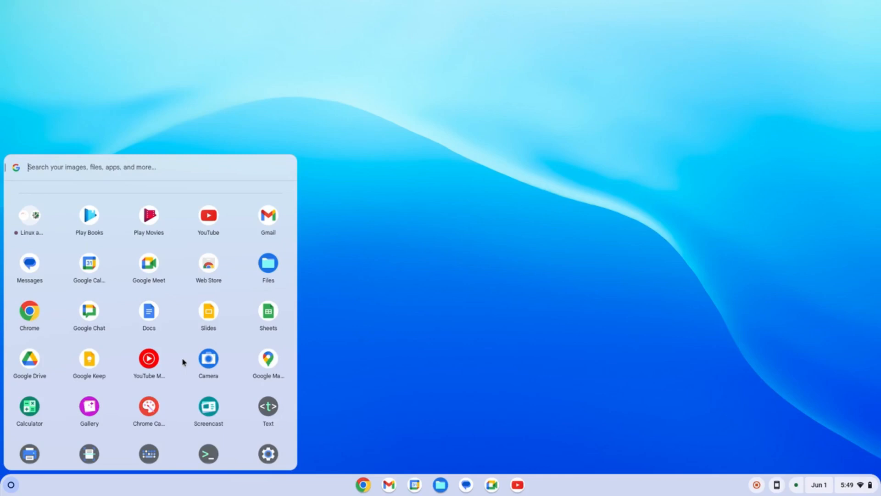
pyautogui.moveTo(149, 321)
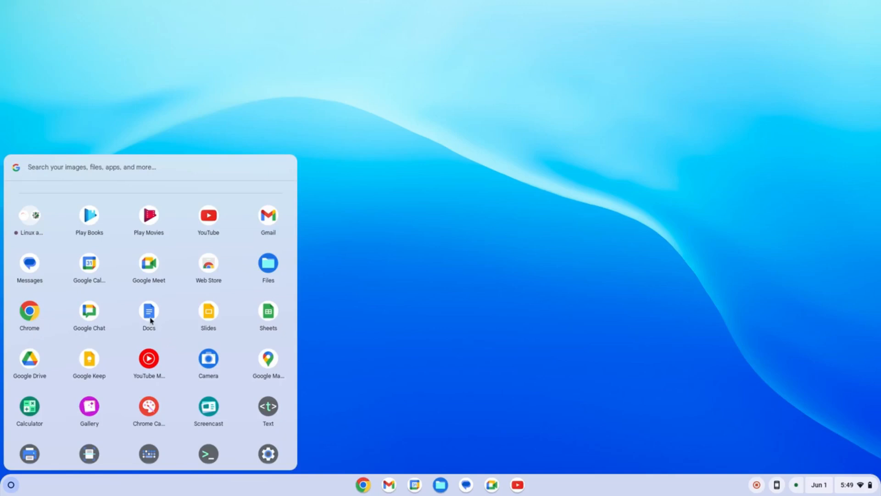
pyautogui.click(148, 310)
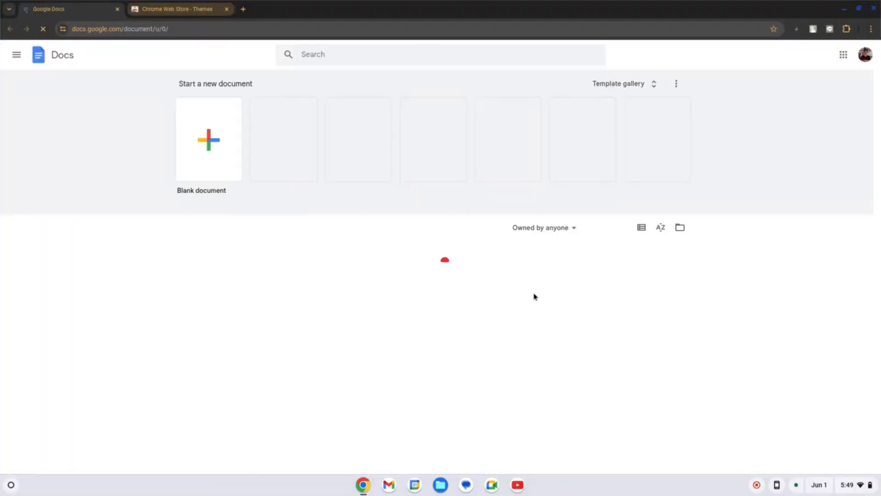
# Launch Google Slides from the launcher and scroll its presentations home page
pyautogui.click(10, 485)
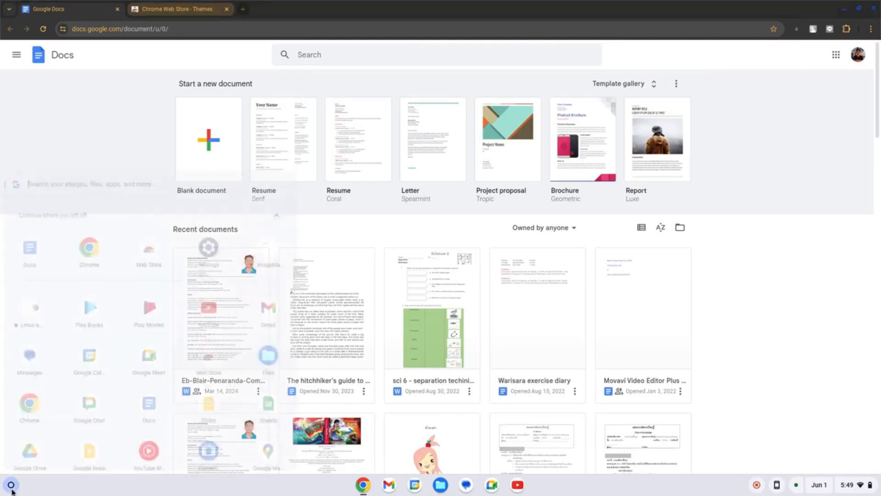
pyautogui.click(11, 485)
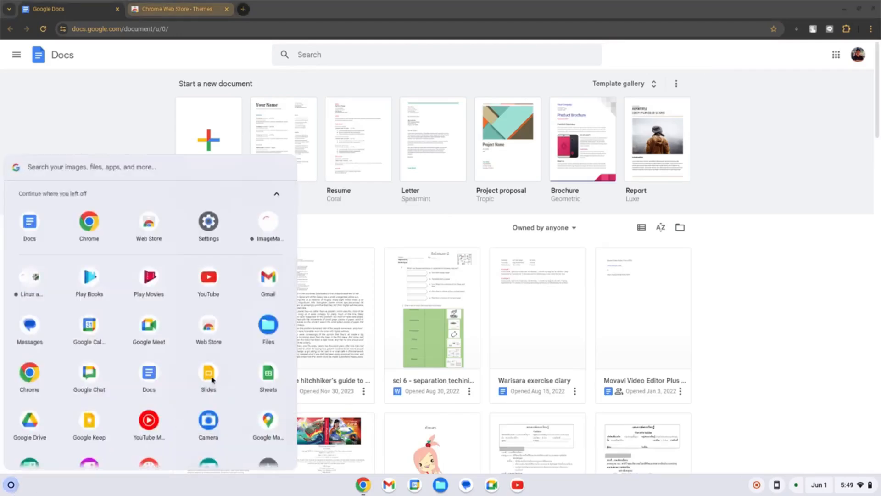
pyautogui.click(208, 376)
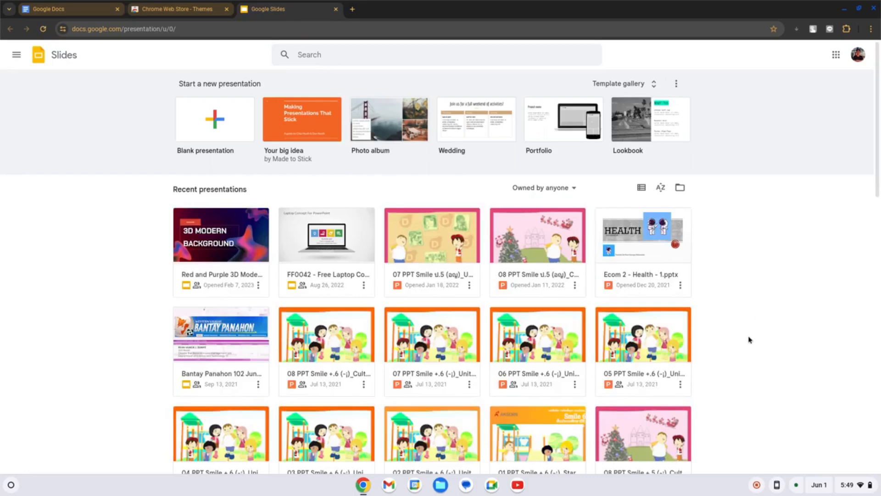
pyautogui.scroll(-3)
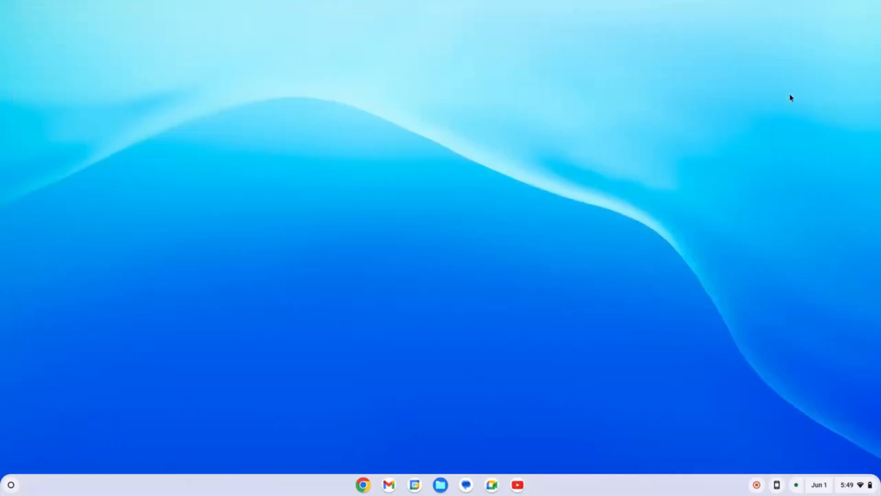
# Scroll through the launcher's full app grid, then dismiss it by clicking the desktop
pyautogui.click(10, 484)
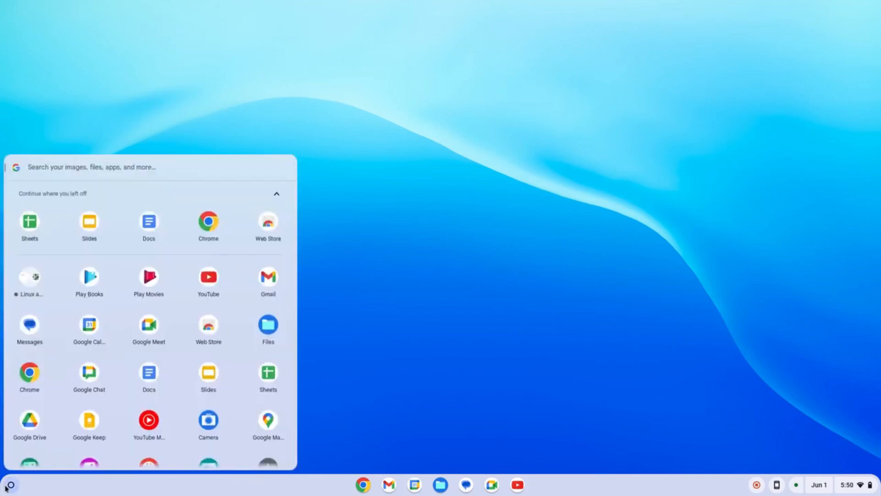
pyautogui.scroll(-3)
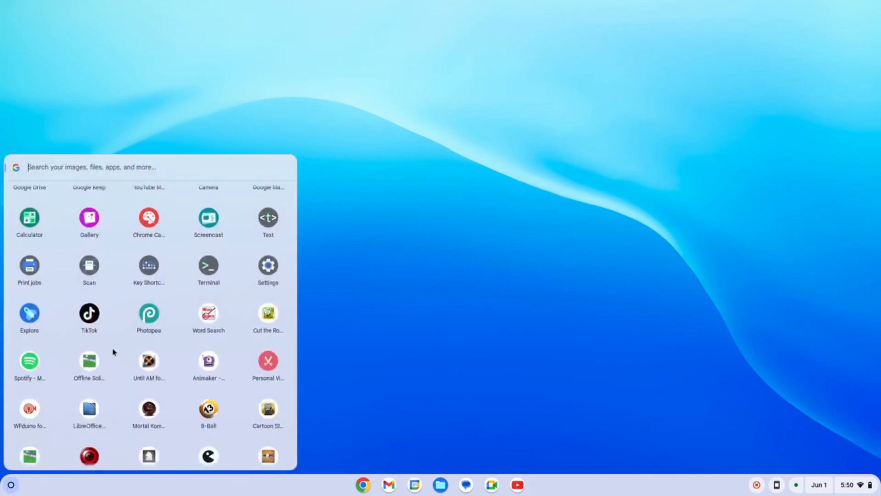
pyautogui.scroll(-3)
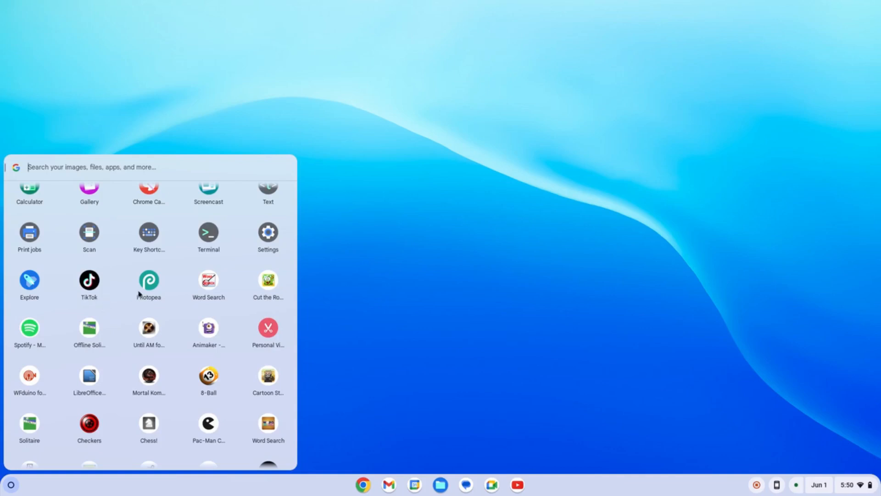
pyautogui.moveTo(153, 295)
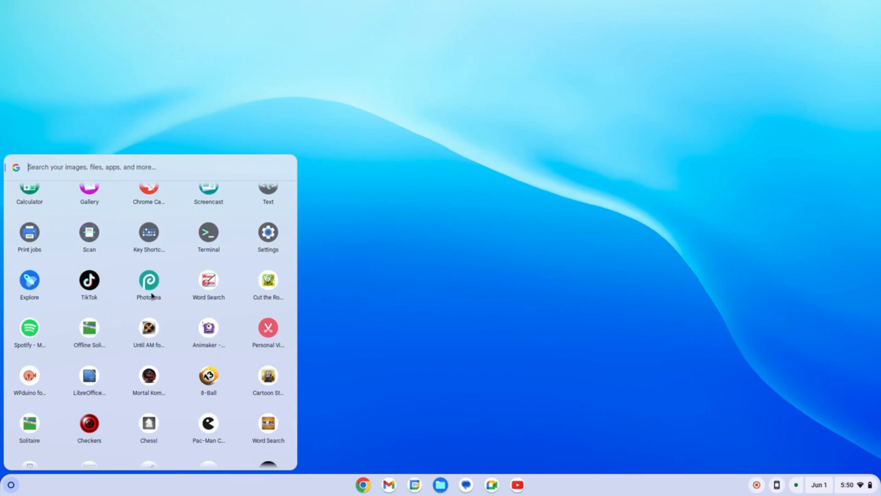
pyautogui.scroll(3)
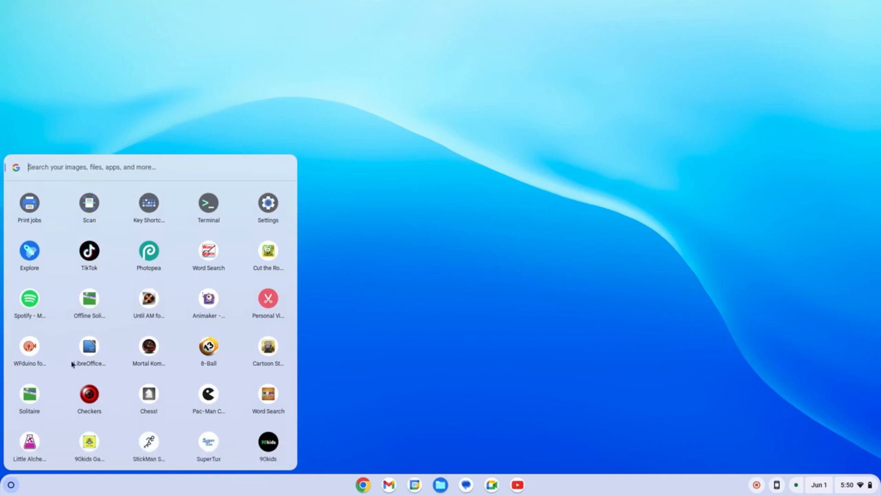
pyautogui.moveTo(88, 345)
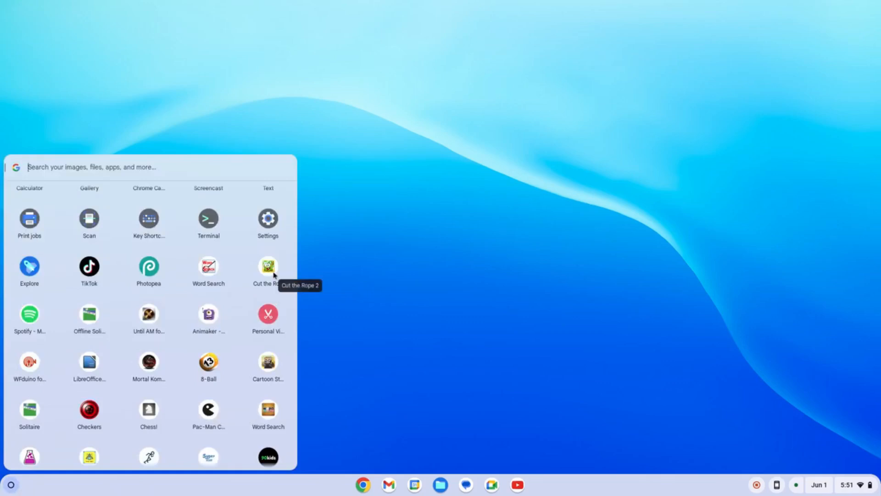
pyautogui.moveTo(32, 336)
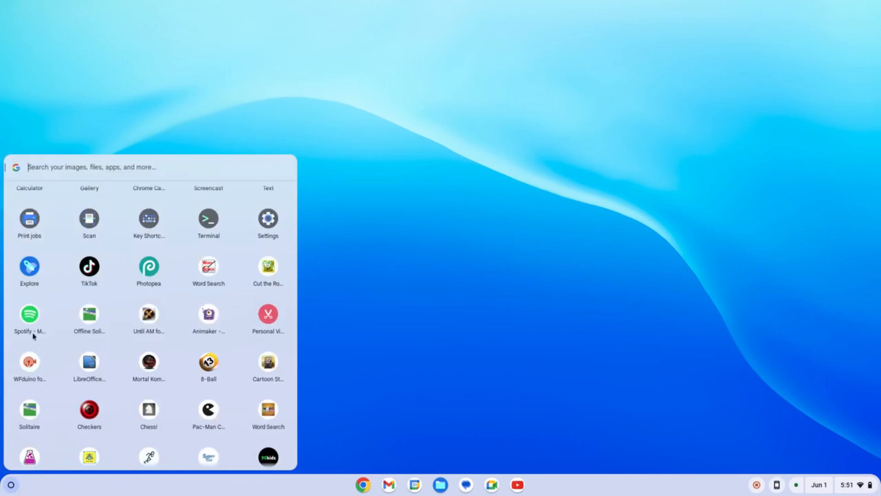
pyautogui.moveTo(185, 291)
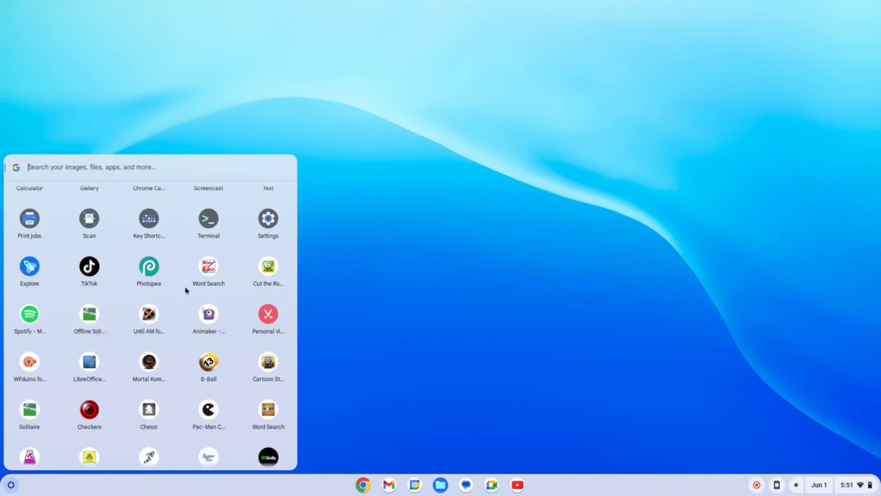
pyautogui.moveTo(30, 314)
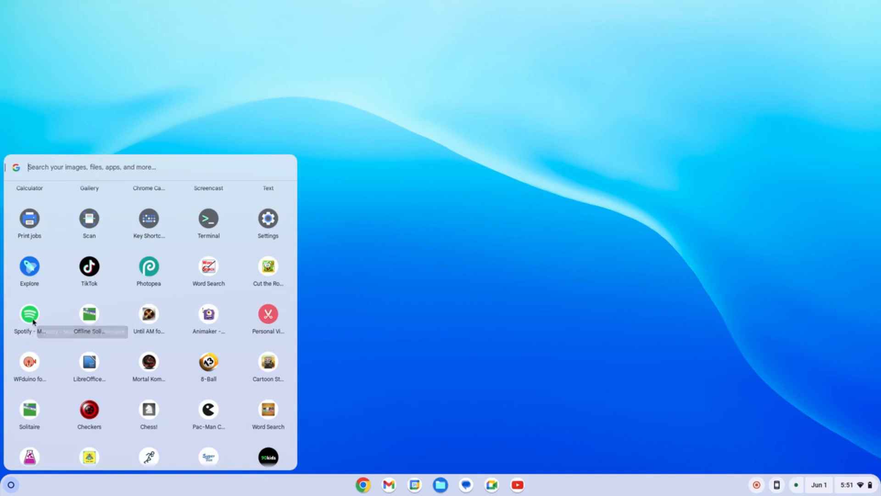
pyautogui.moveTo(29, 314)
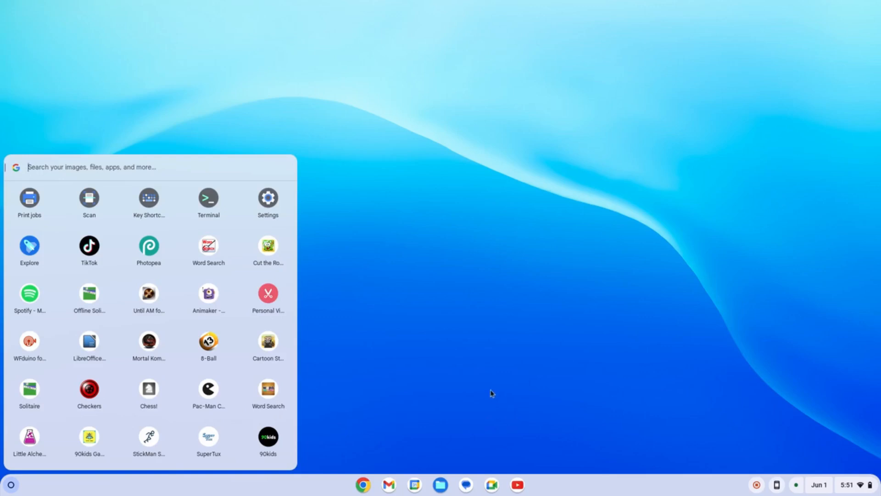
pyautogui.click(268, 198)
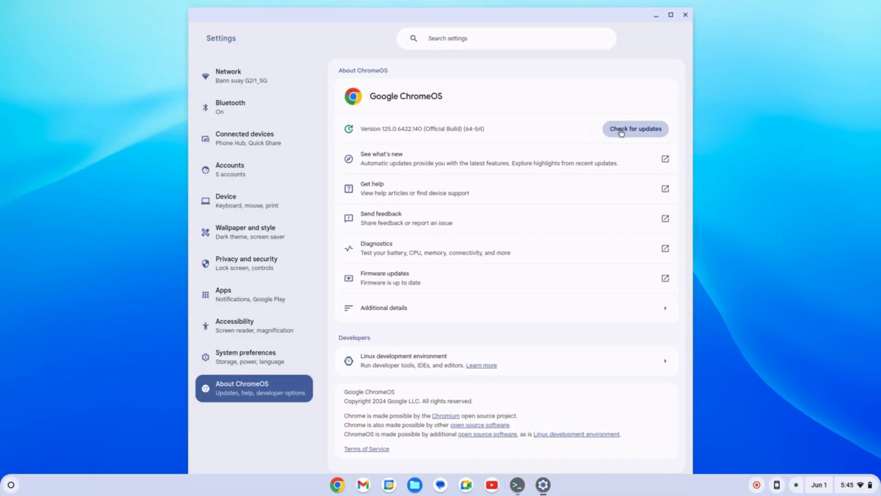
# Run Check for updates in About ChromeOS, then launch the Diagnostics tool
pyautogui.click(635, 128)
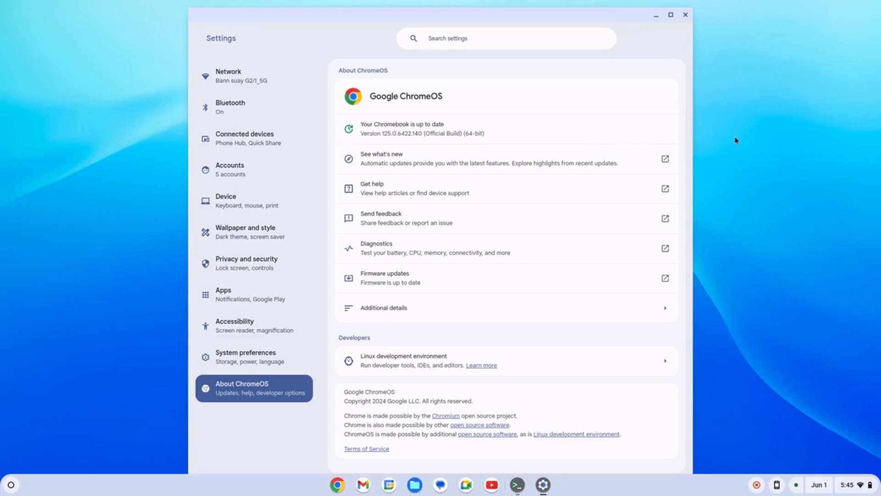
pyautogui.moveTo(763, 157)
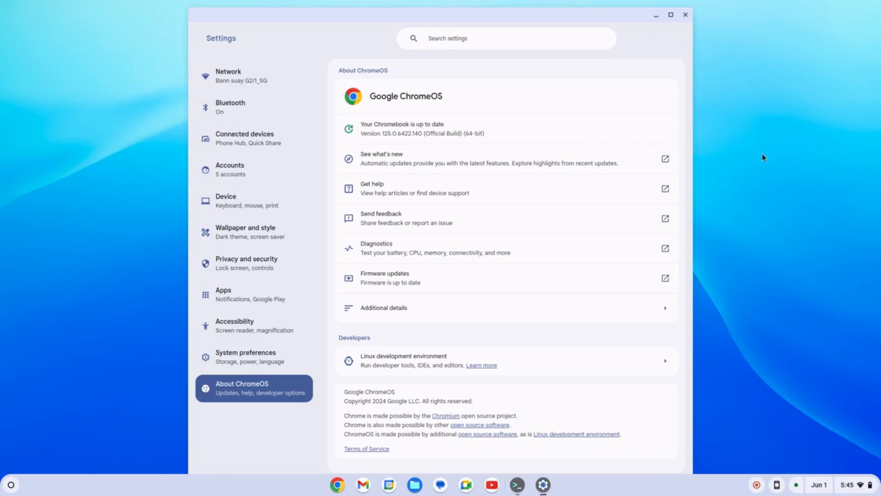
pyautogui.moveTo(534, 127)
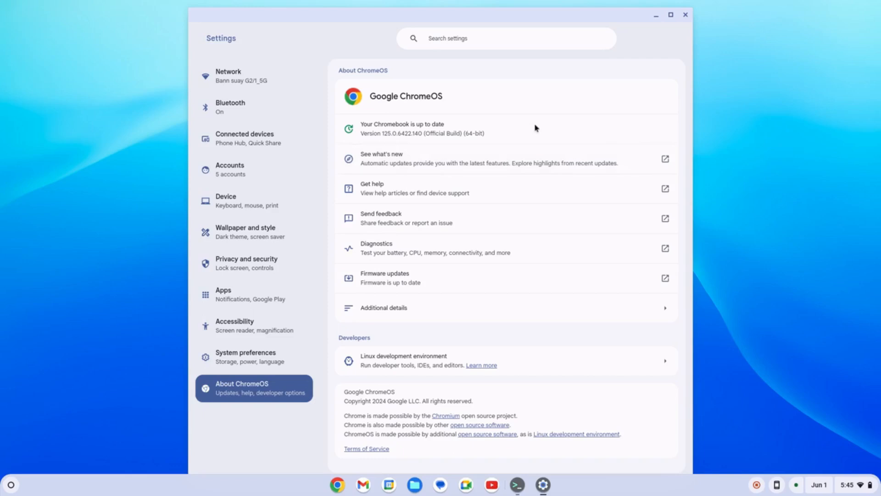
pyautogui.click(665, 248)
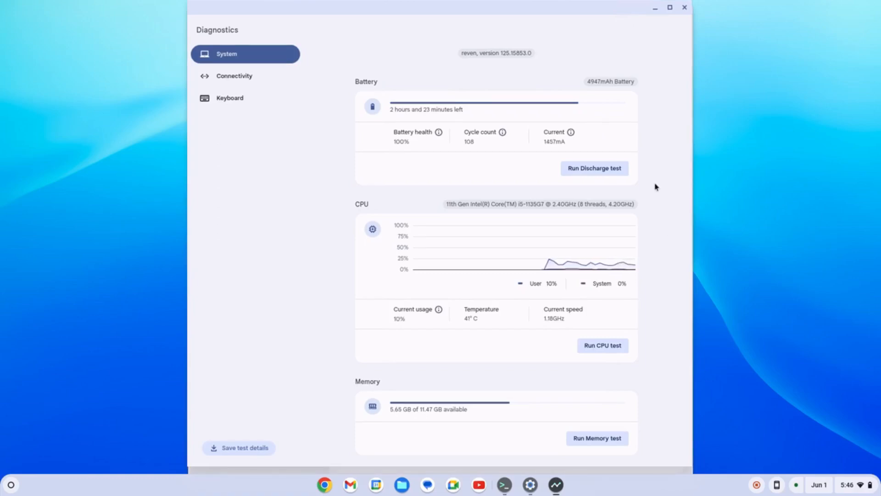
pyautogui.moveTo(595, 220)
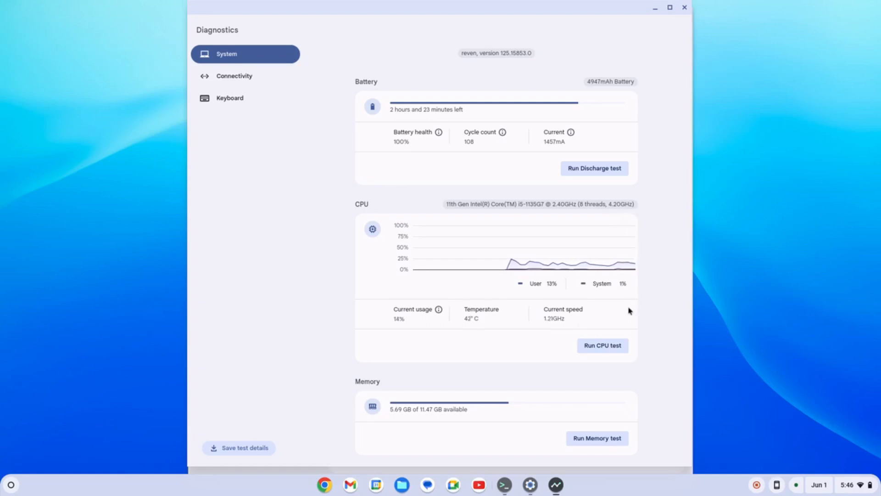
pyautogui.moveTo(409, 336)
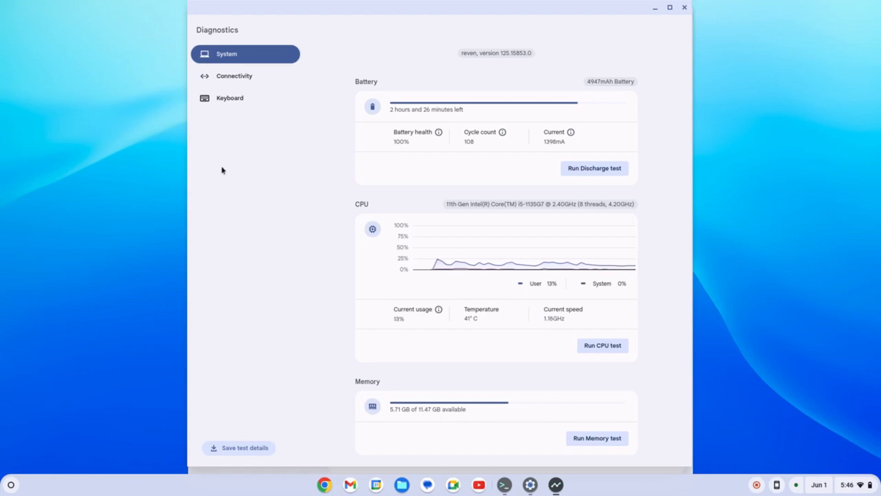
# Close the Diagnostics window after reviewing battery, CPU and memory status
pyautogui.click(684, 8)
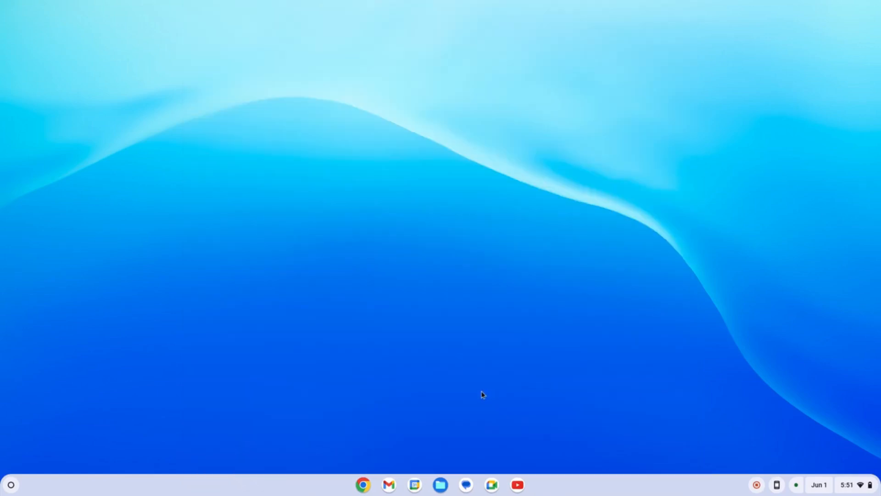
pyautogui.moveTo(459, 249)
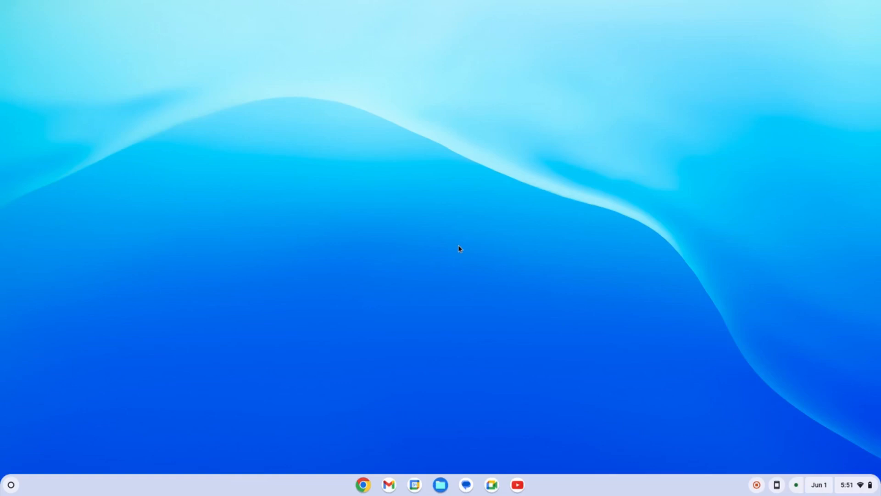
pyautogui.moveTo(20, 53)
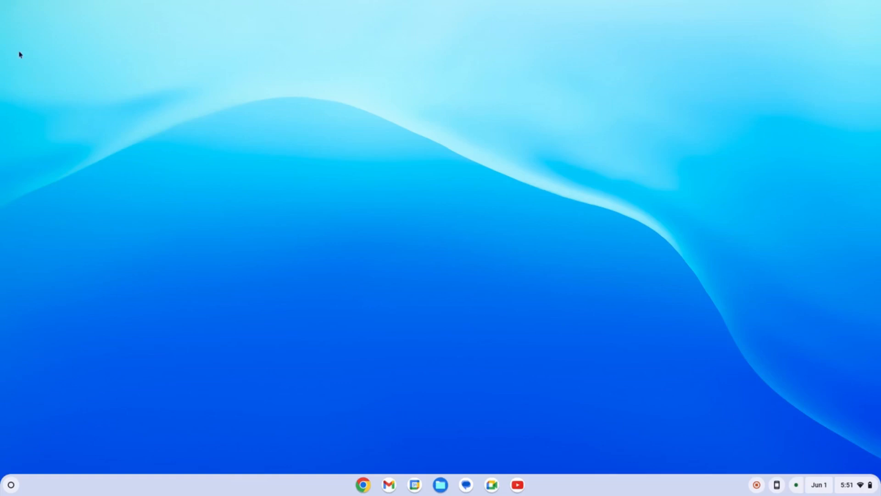
pyautogui.moveTo(291, 232)
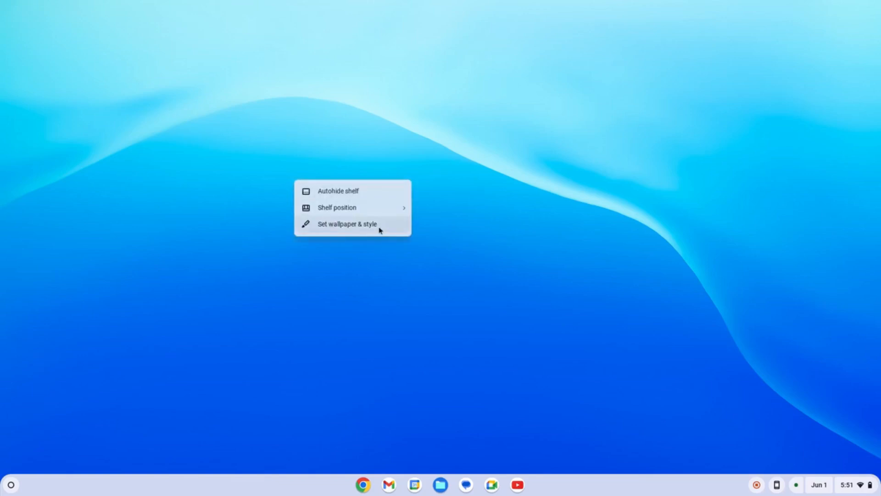
# Choose Set wallpaper & style from the desktop context menu
pyautogui.click(348, 224)
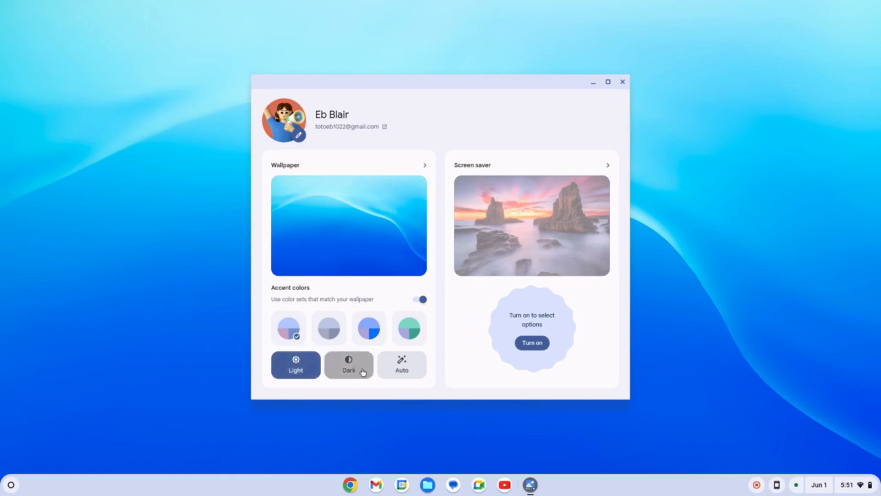
# Turn on Dark theme with the blue accent colour and enter the wallpaper collections
pyautogui.click(349, 365)
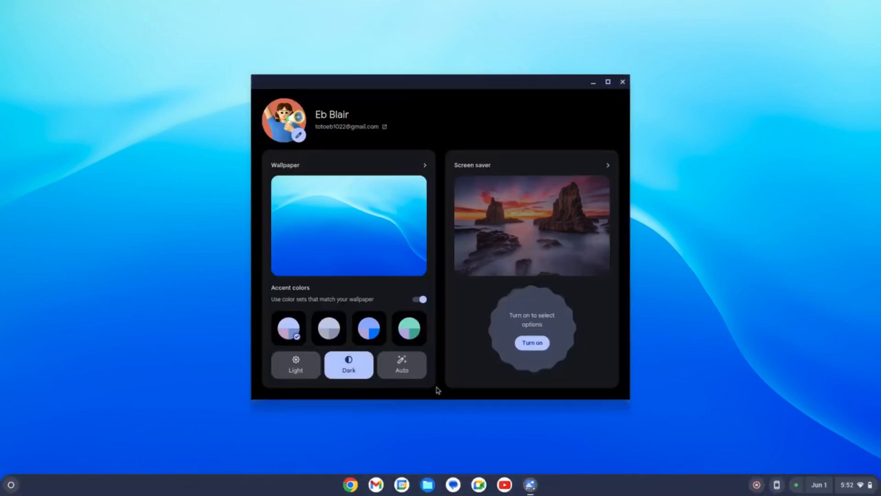
pyautogui.click(369, 328)
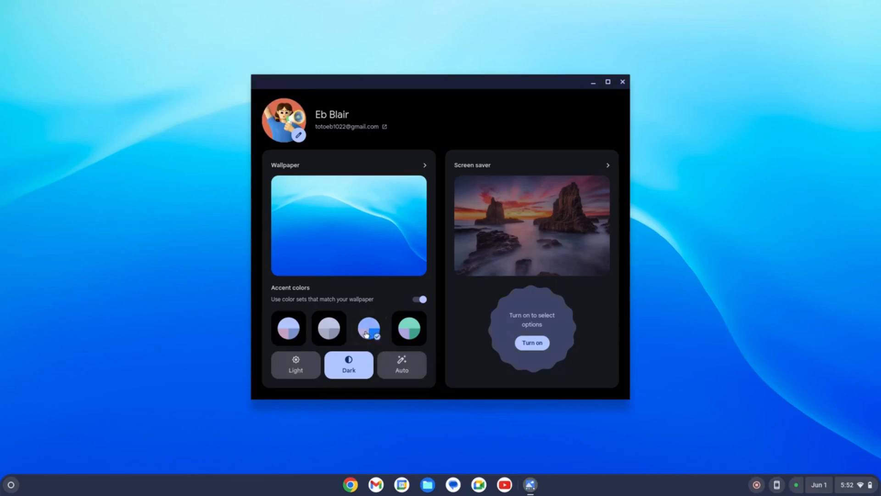
pyautogui.click(348, 165)
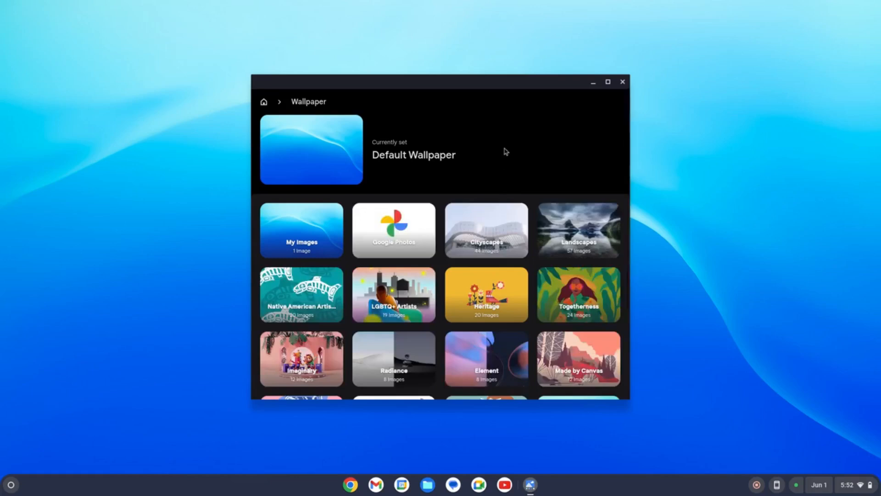
pyautogui.moveTo(471, 234)
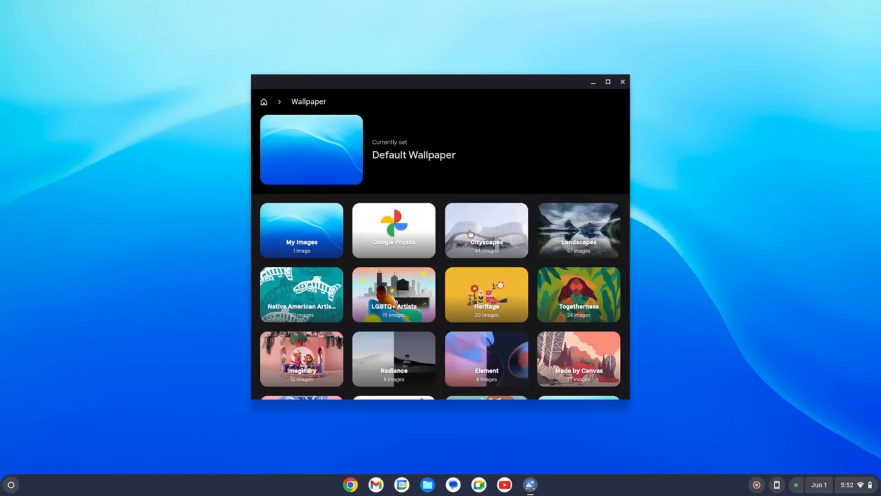
# Try the white museum cityscape and Constellation Mix artwork as wallpapers, then close the window
pyautogui.click(486, 230)
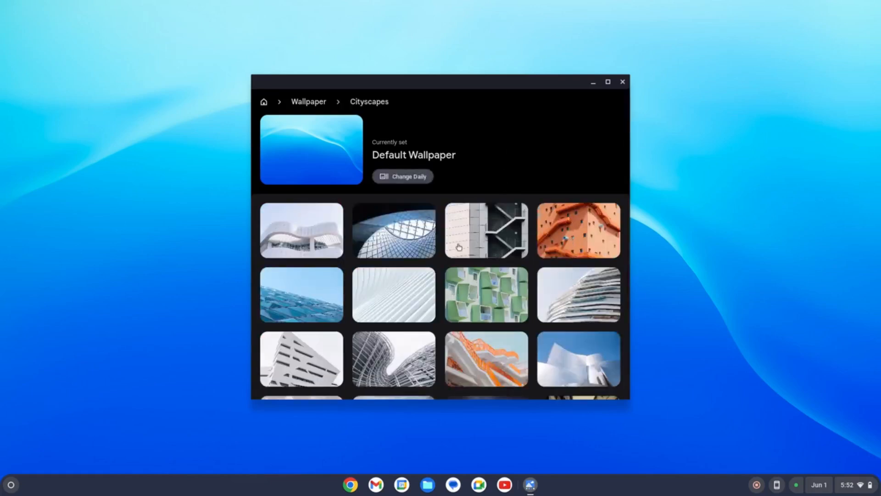
pyautogui.click(301, 230)
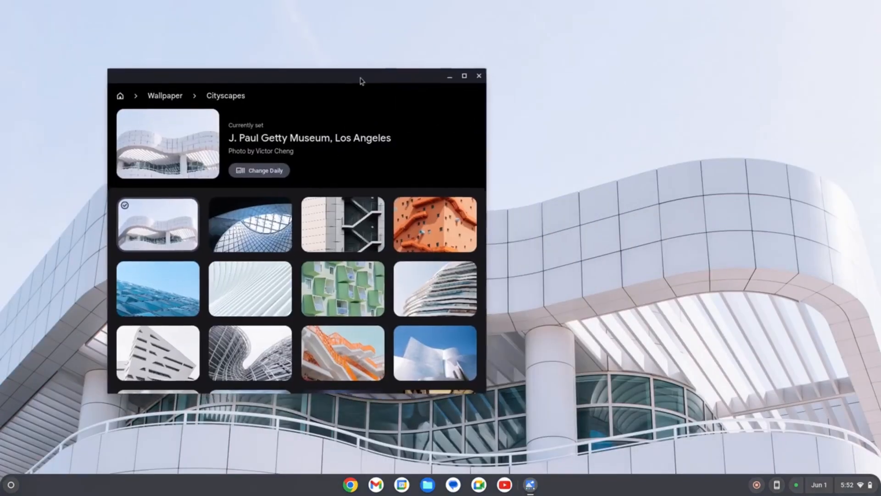
pyautogui.click(165, 95)
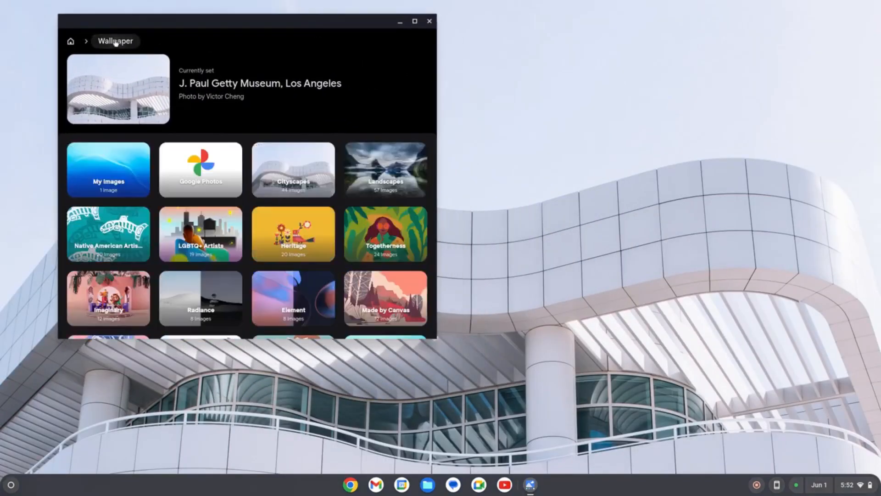
pyautogui.click(108, 234)
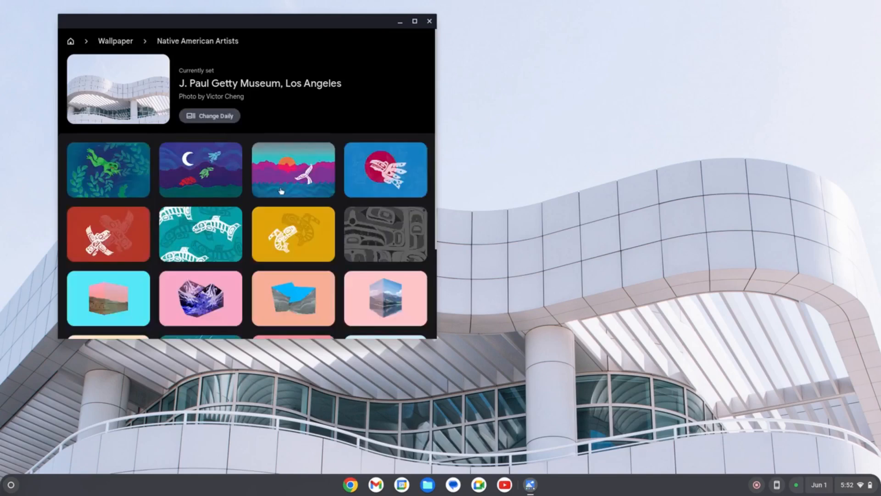
pyautogui.click(191, 268)
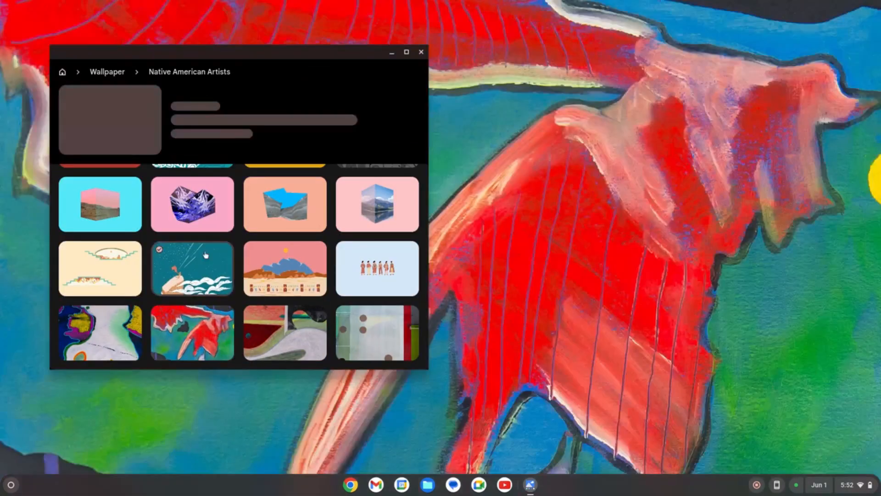
pyautogui.click(192, 269)
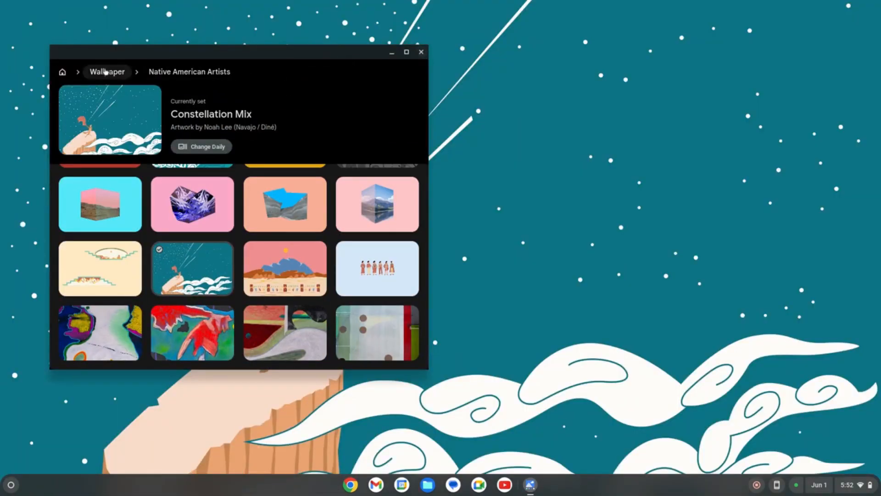
pyautogui.click(62, 72)
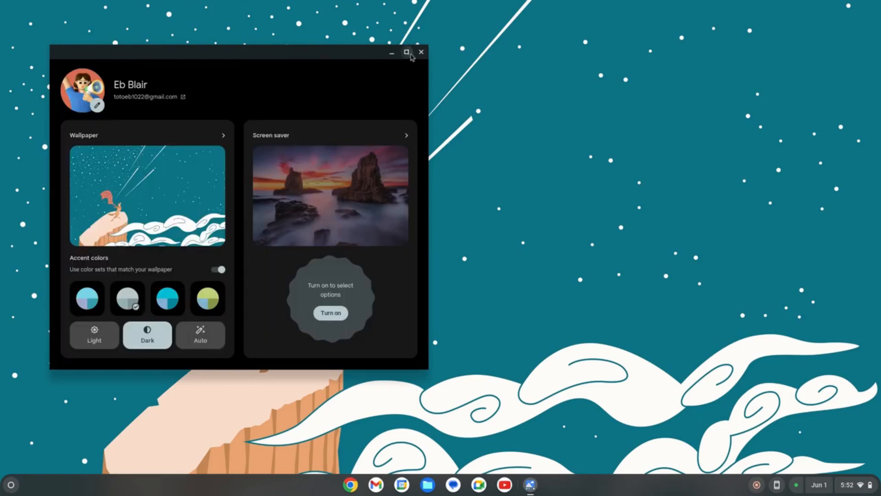
pyautogui.click(421, 52)
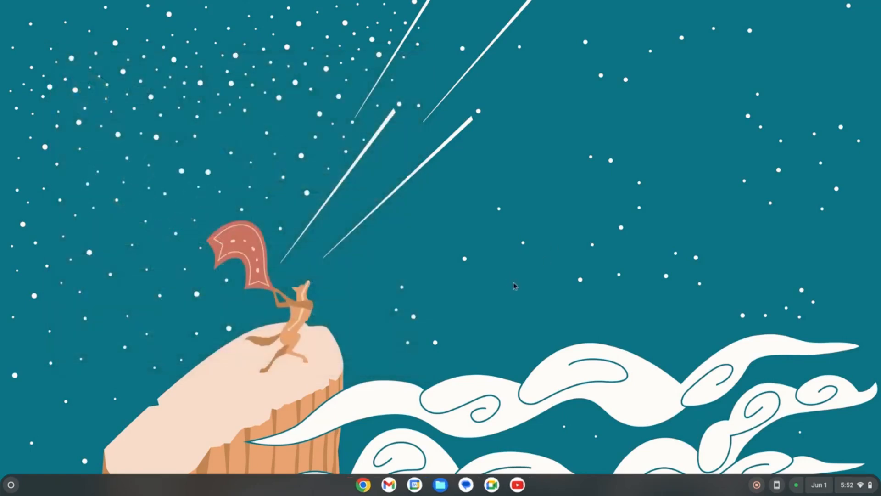
pyautogui.moveTo(490, 243)
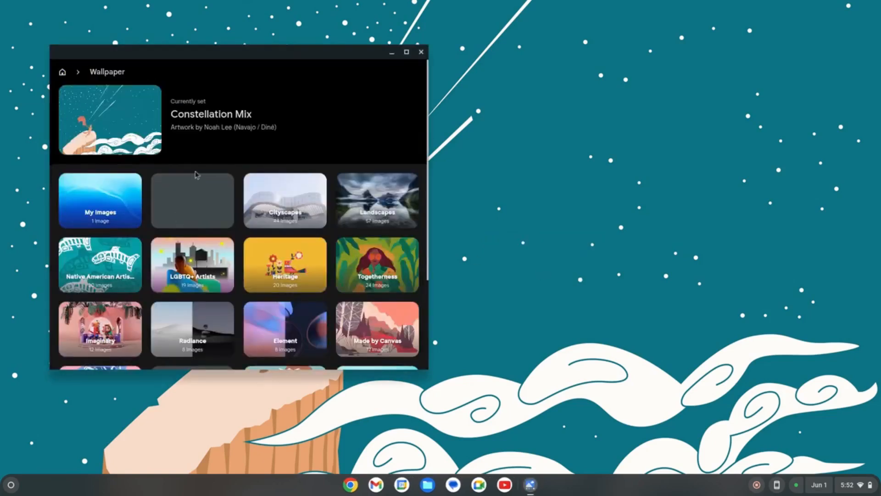
# Set the night-time bridge photo from Cityscapes as wallpaper and close the window
pyautogui.click(285, 199)
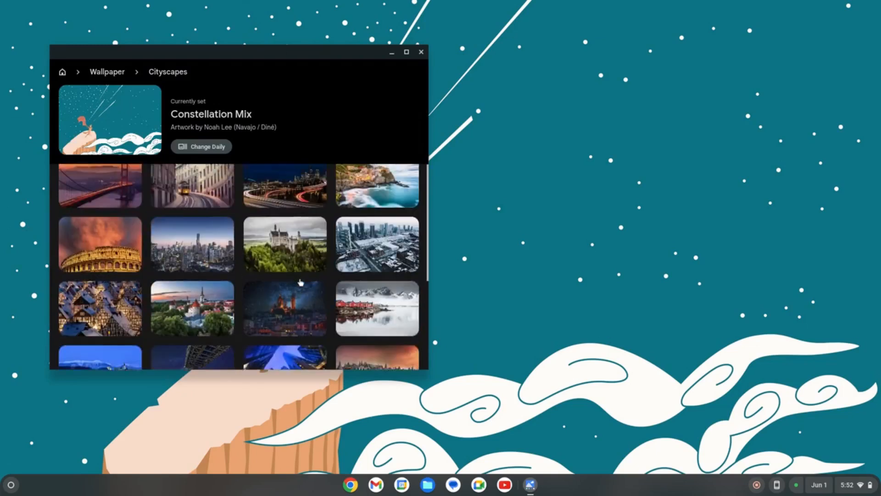
pyautogui.scroll(-3)
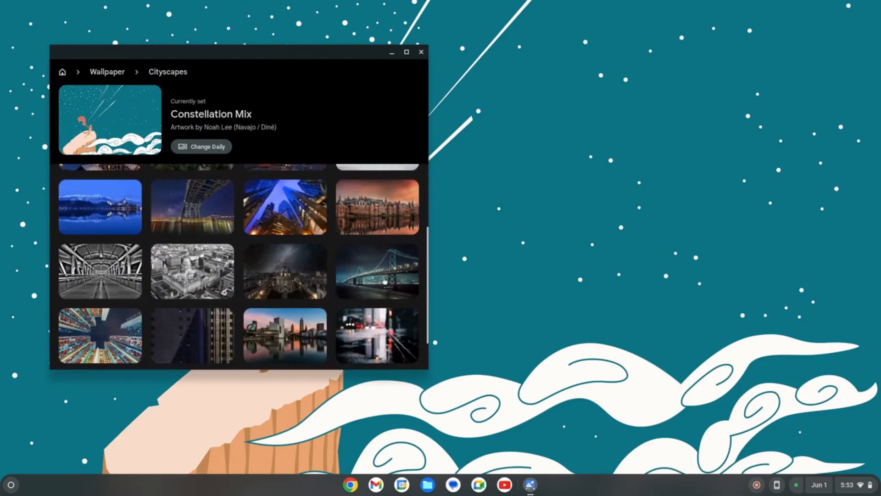
pyautogui.click(376, 271)
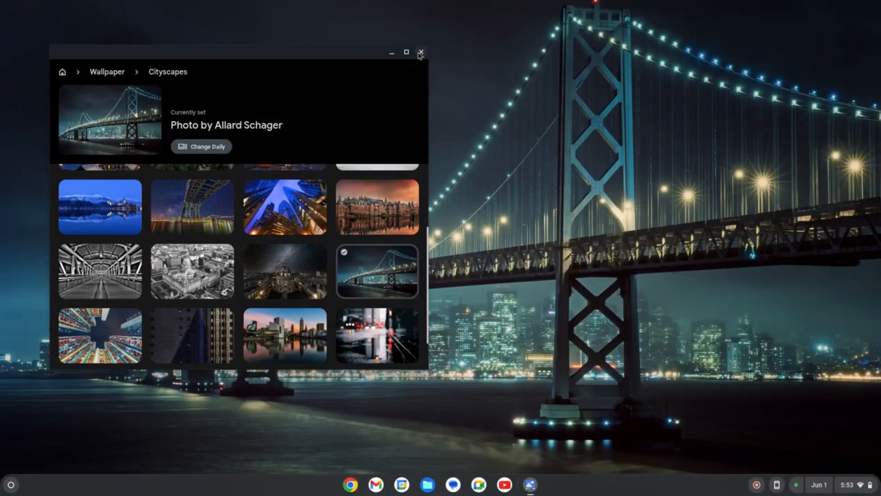
pyautogui.click(421, 53)
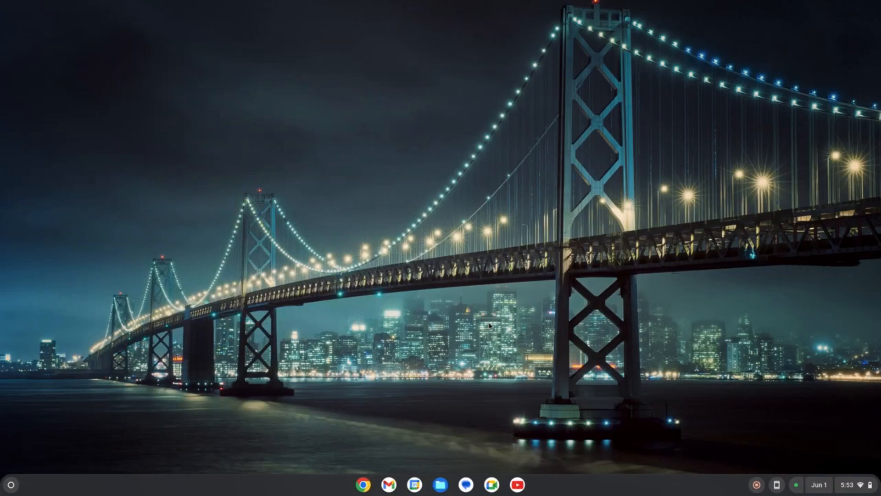
pyautogui.moveTo(738, 292)
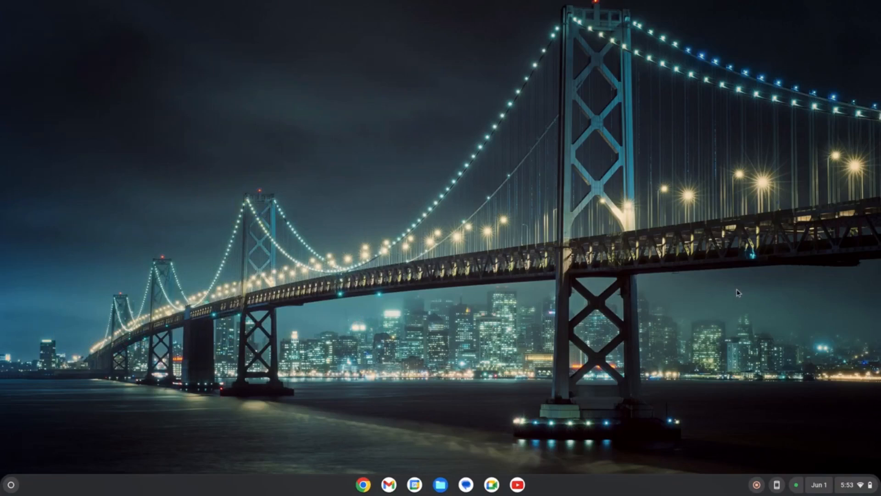
pyautogui.moveTo(303, 401)
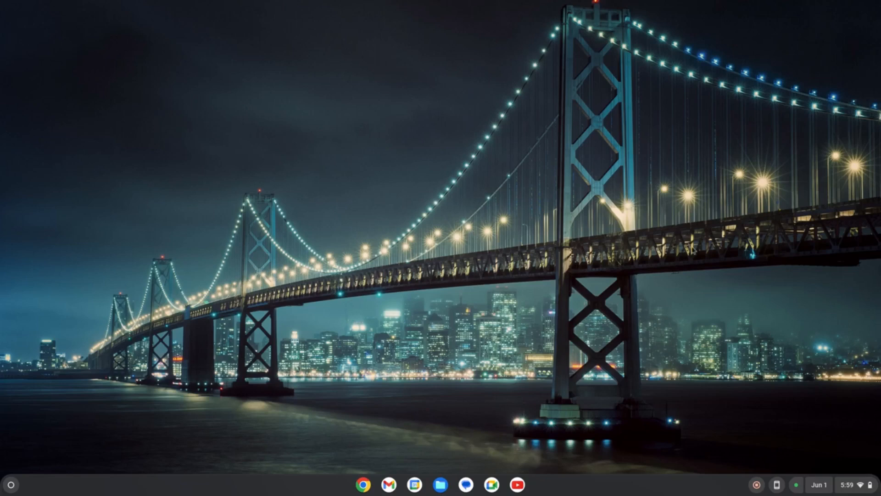
pyautogui.moveTo(731, 270)
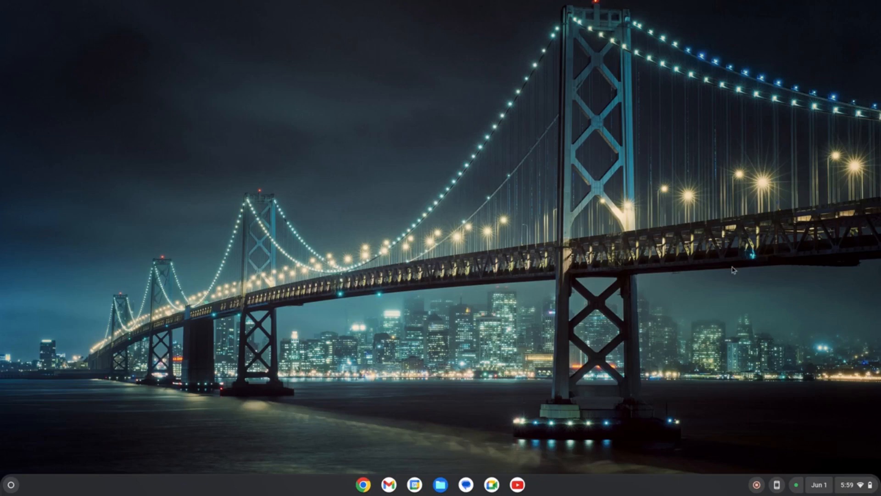
pyautogui.moveTo(706, 323)
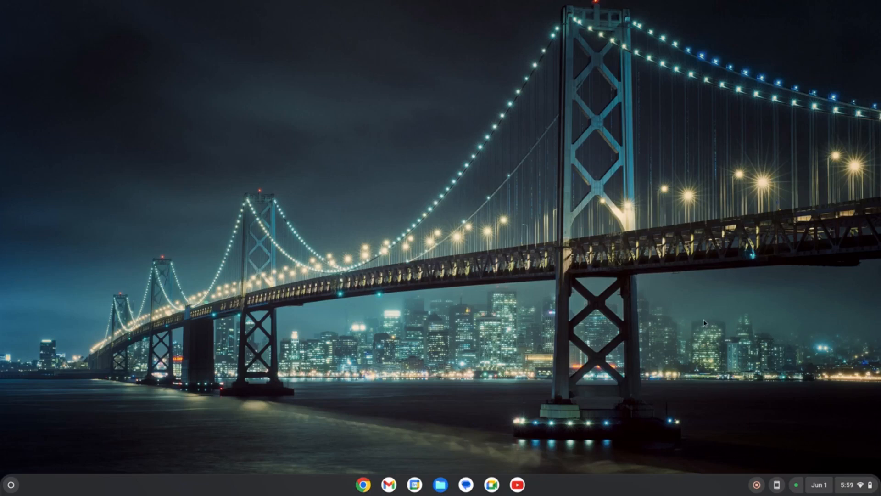
pyautogui.moveTo(740, 320)
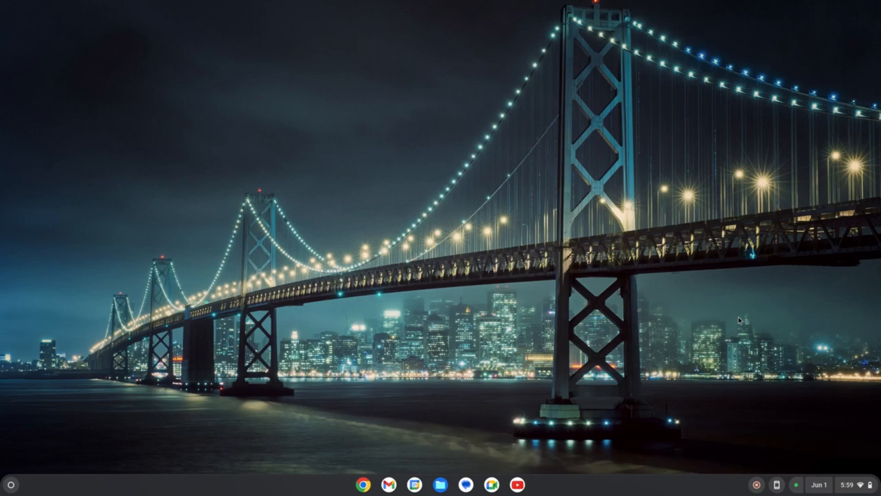
pyautogui.moveTo(746, 315)
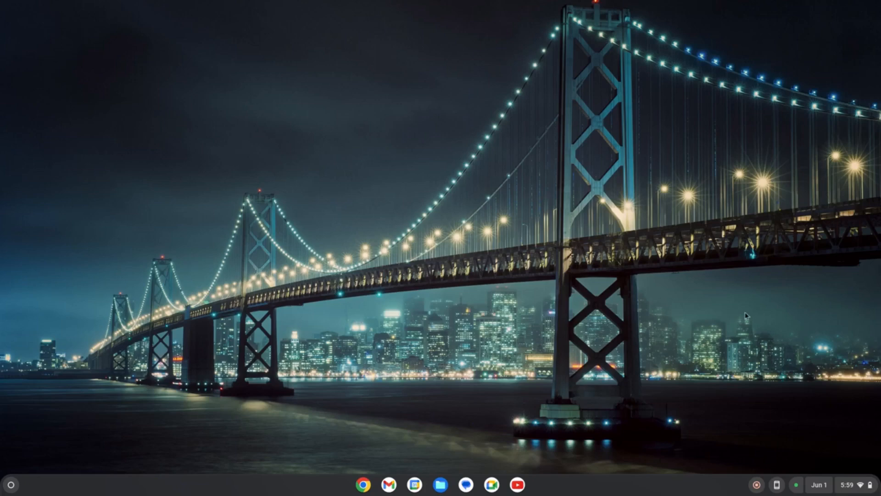